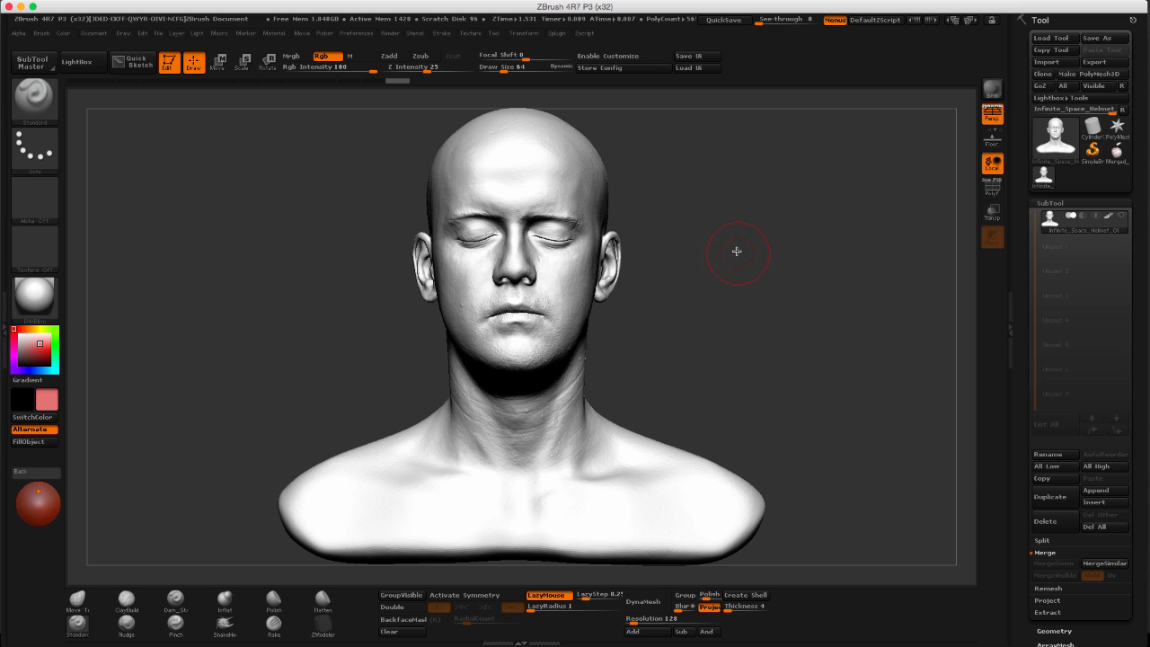
Orbit the head bust to view its profile, then open the Current Material library.
left_click_drag(737, 252, 698, 247)
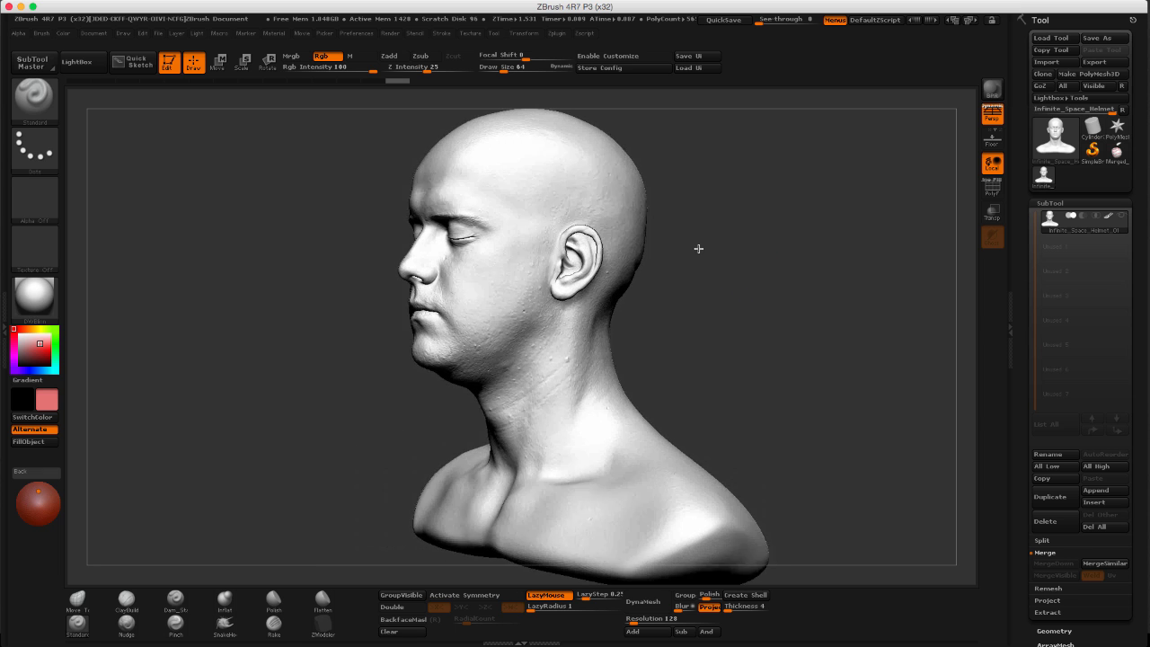
left_click_drag(698, 249, 710, 303)
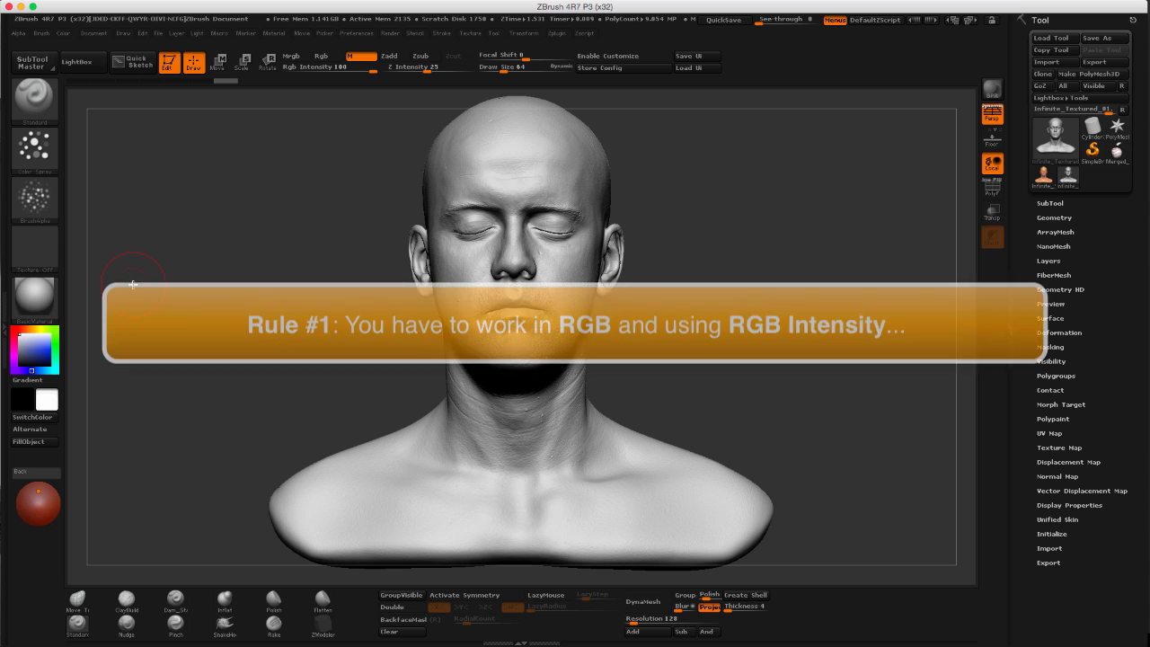
mouse_move(320, 56)
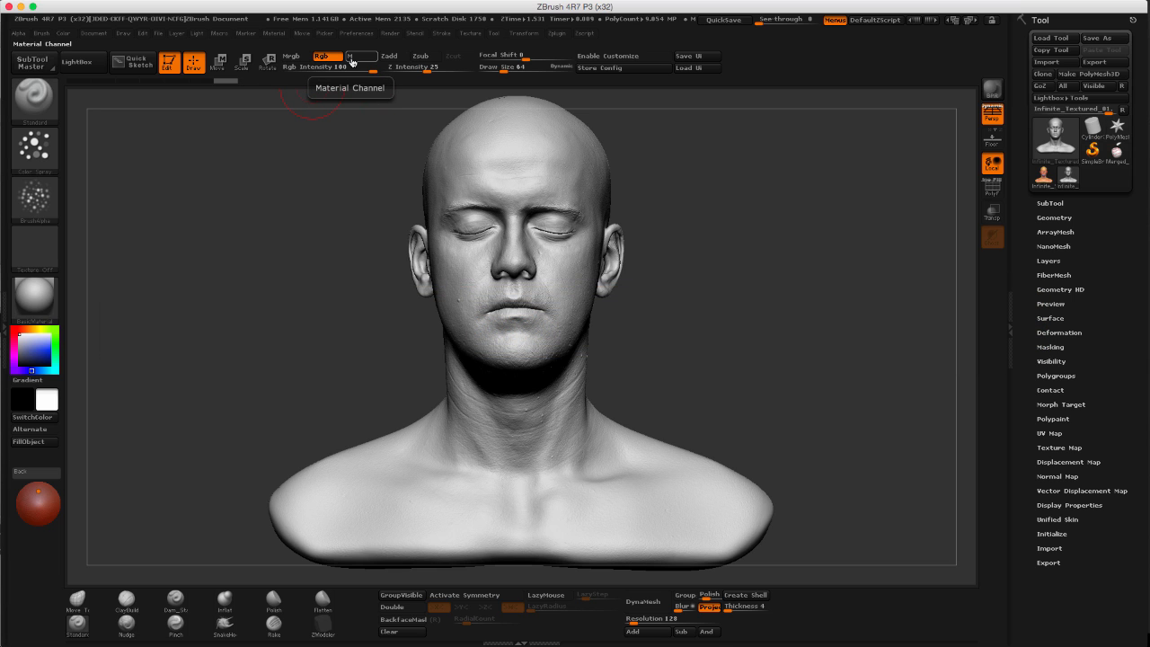
mouse_move(291, 56)
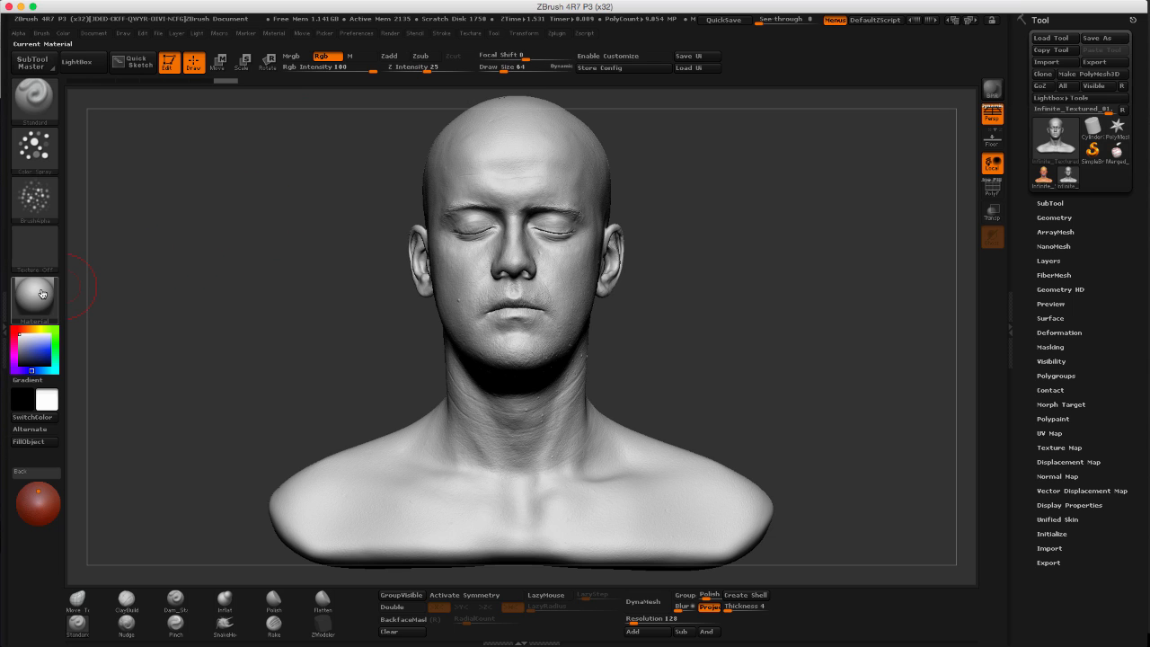
mouse_move(33, 296)
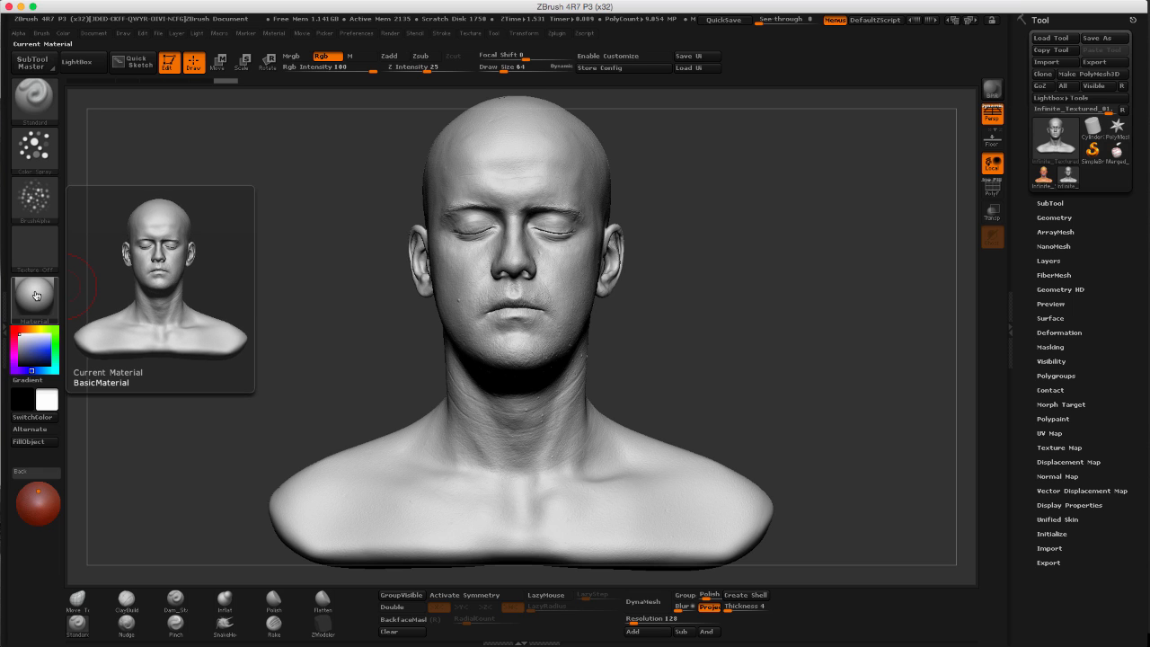
left_click(34, 296)
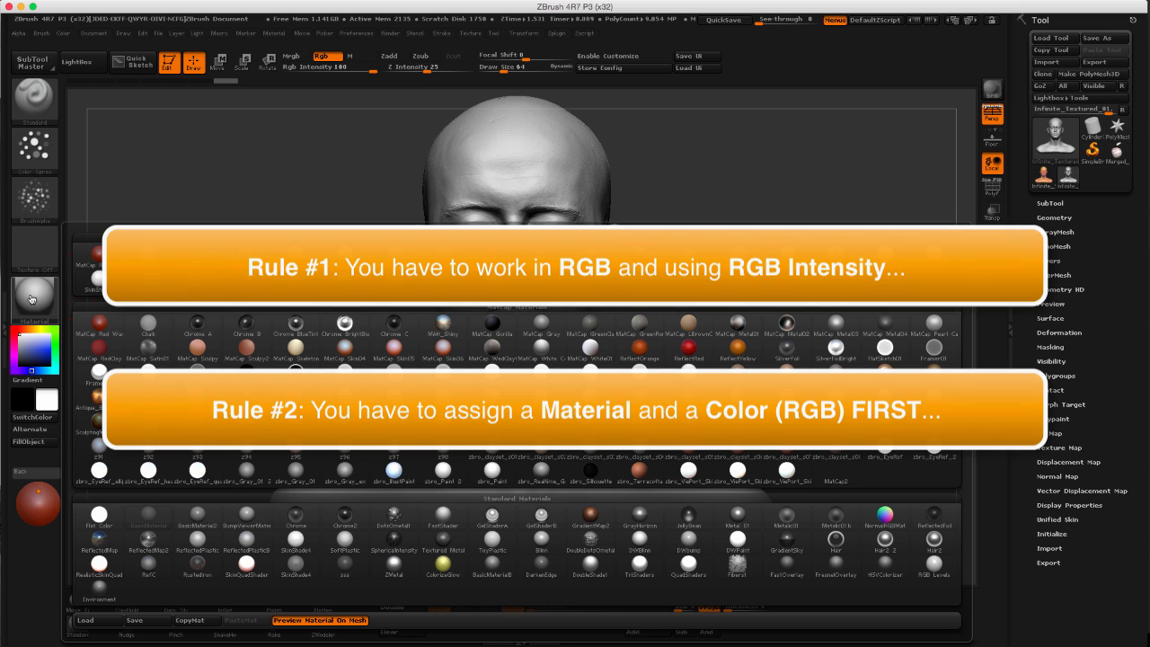
Apply the MatCap Shiny (MAH_Shiny) material to the head bust.
left_click(39, 294)
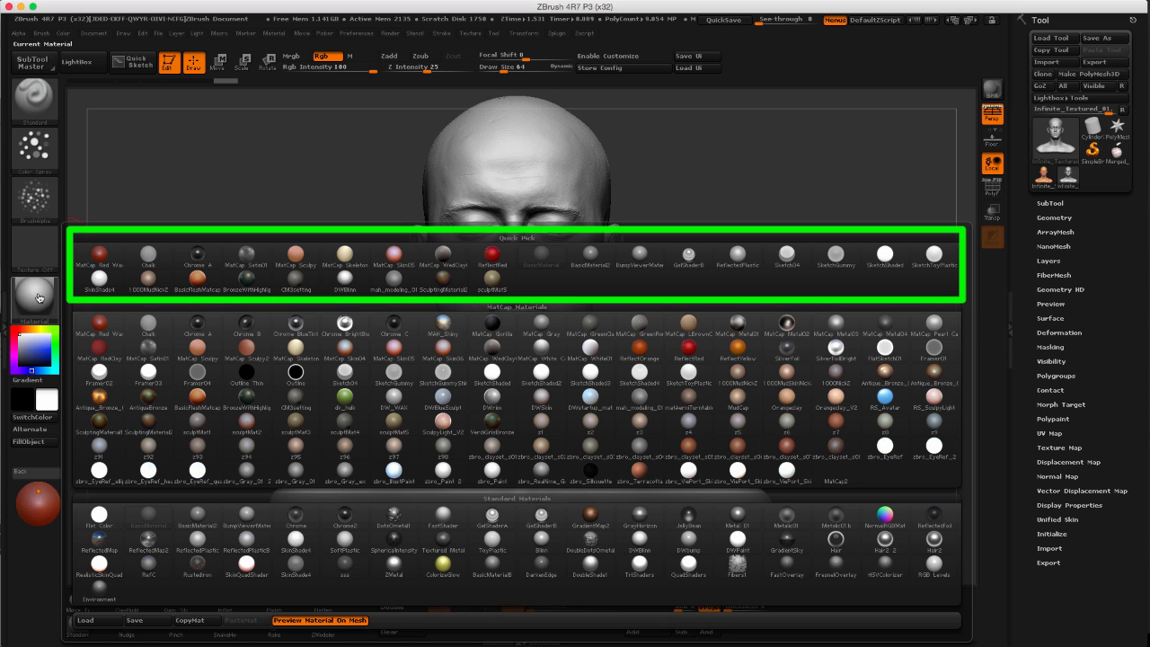
mouse_move(39, 296)
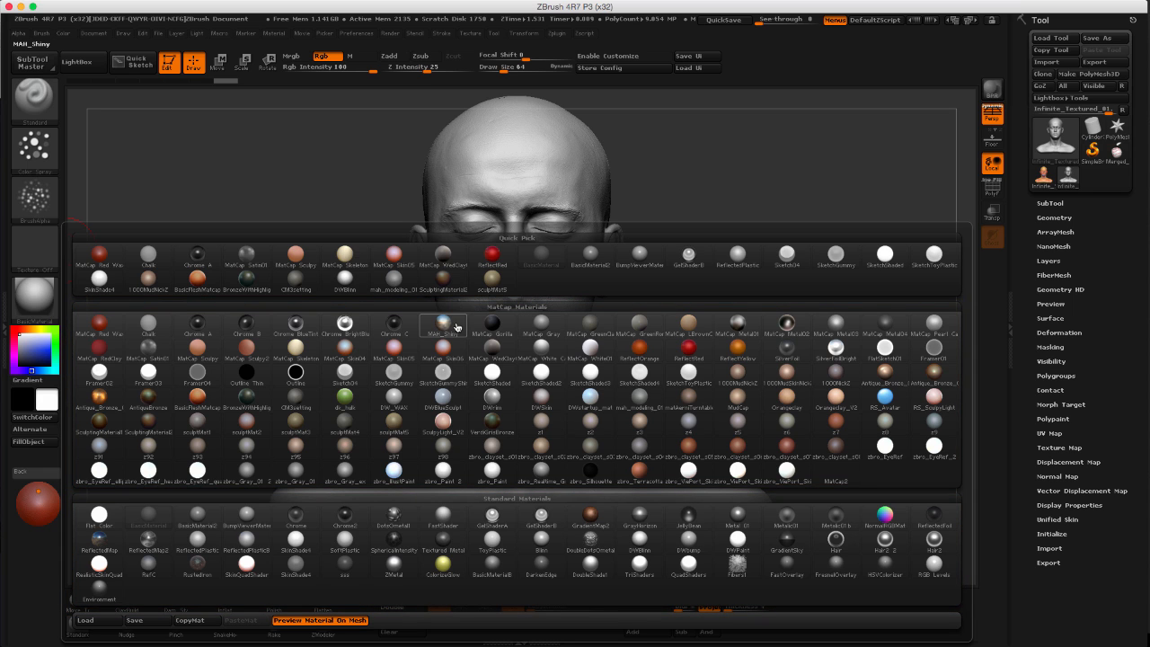
left_click(443, 326)
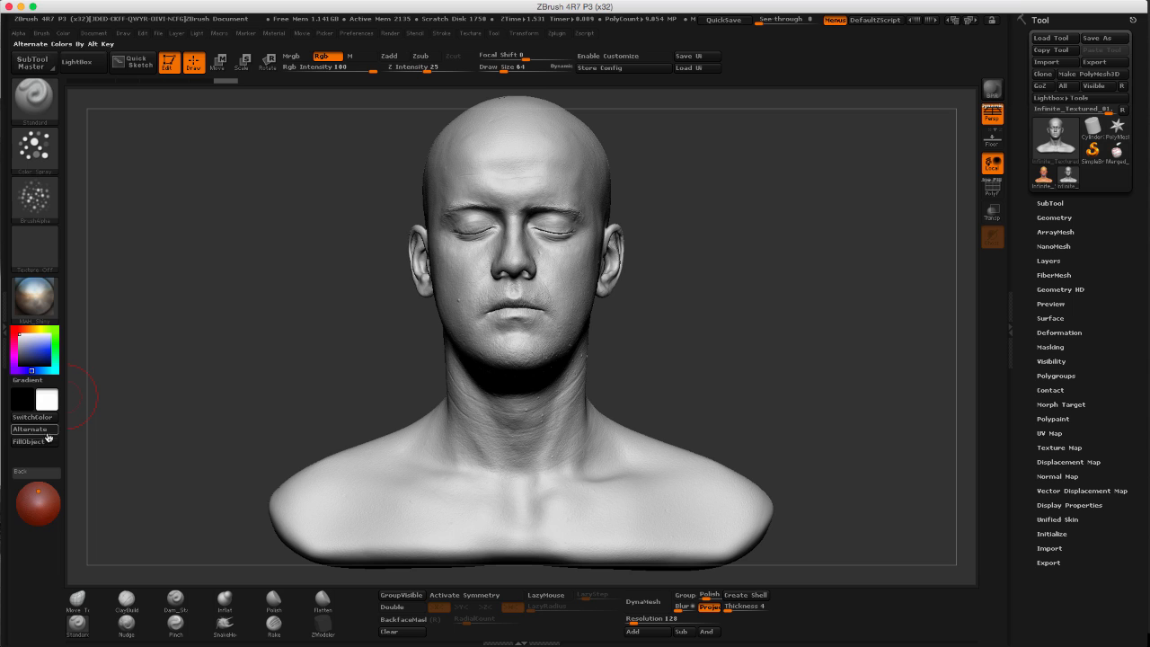
mouse_move(271, 233)
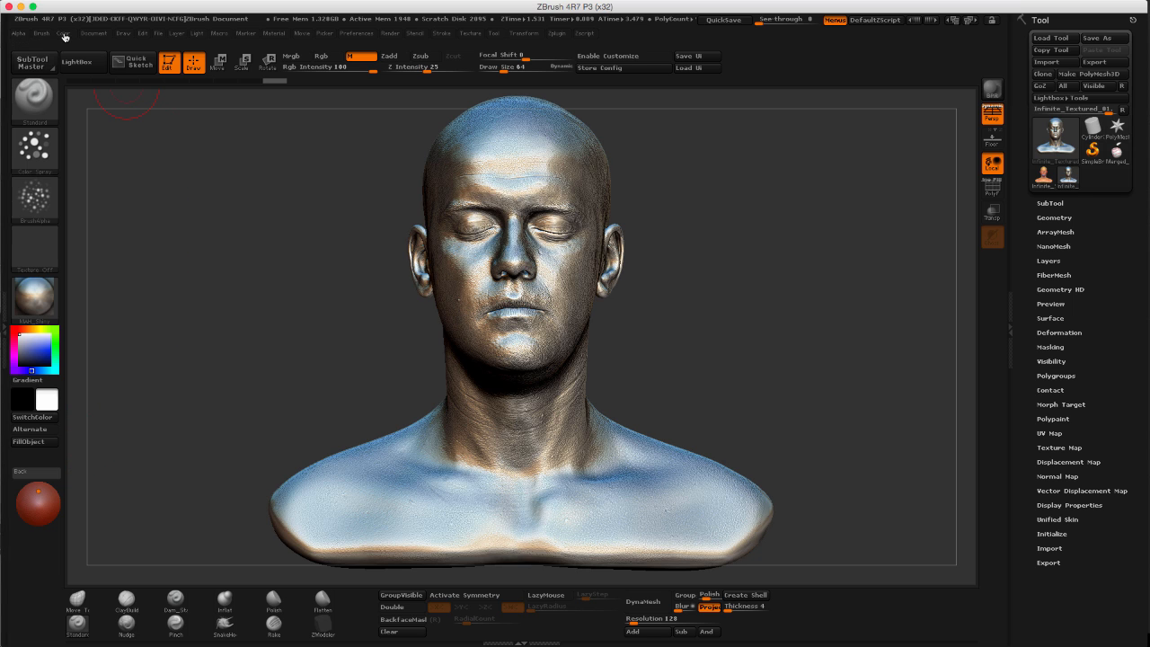
mouse_move(110, 432)
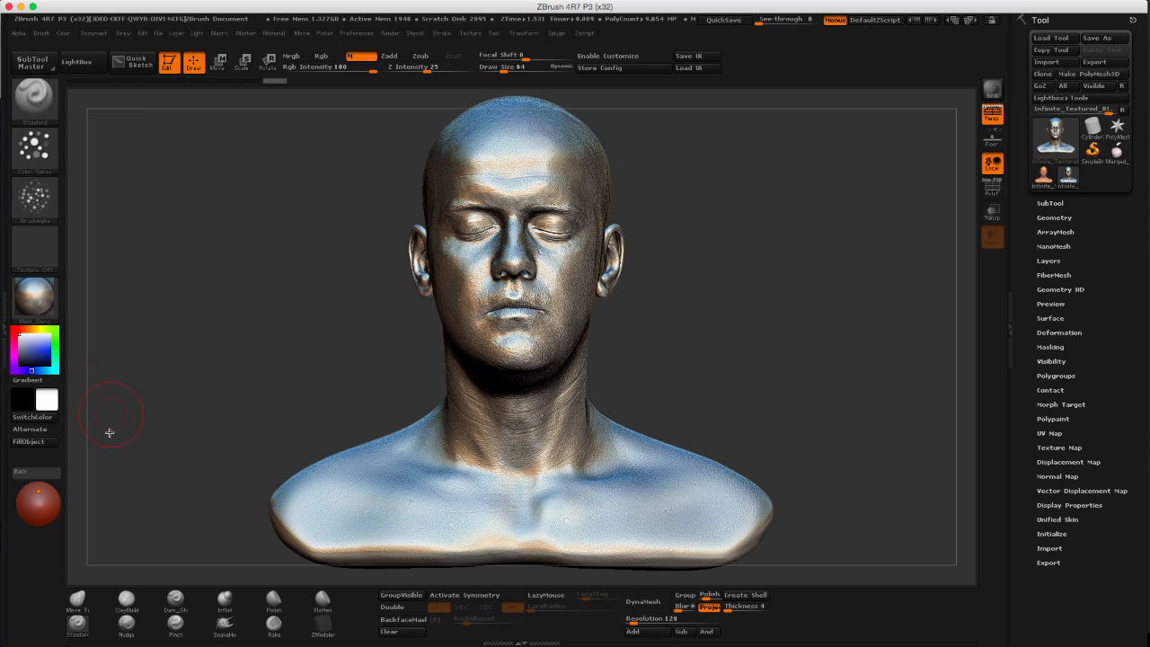
mouse_move(214, 241)
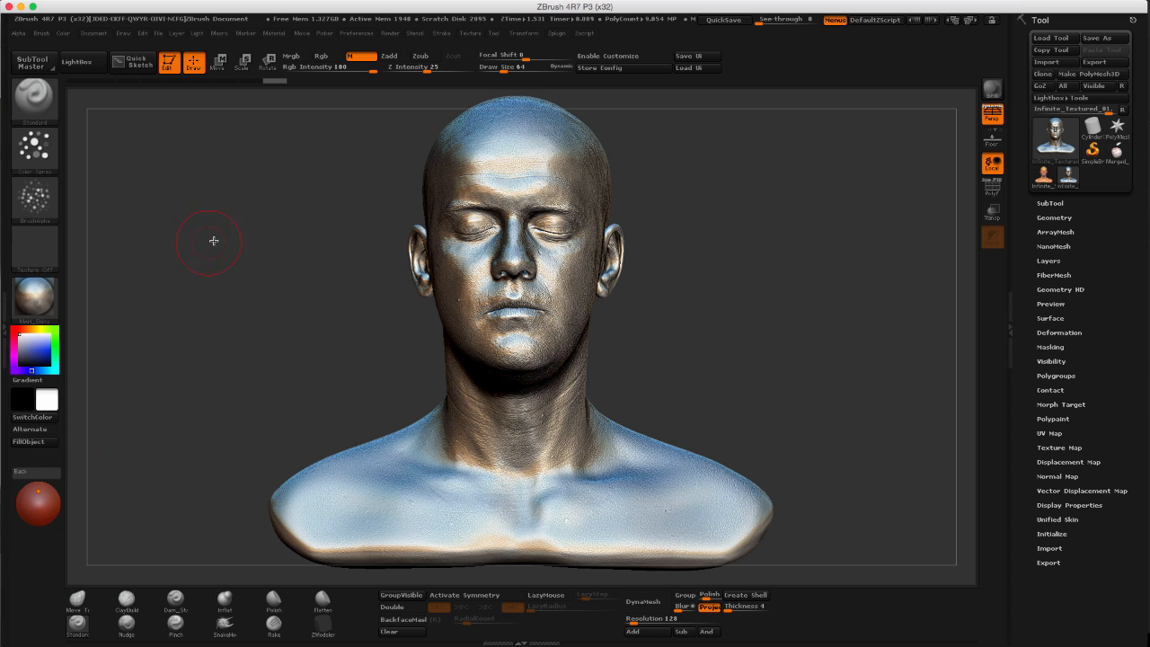
mouse_move(168, 236)
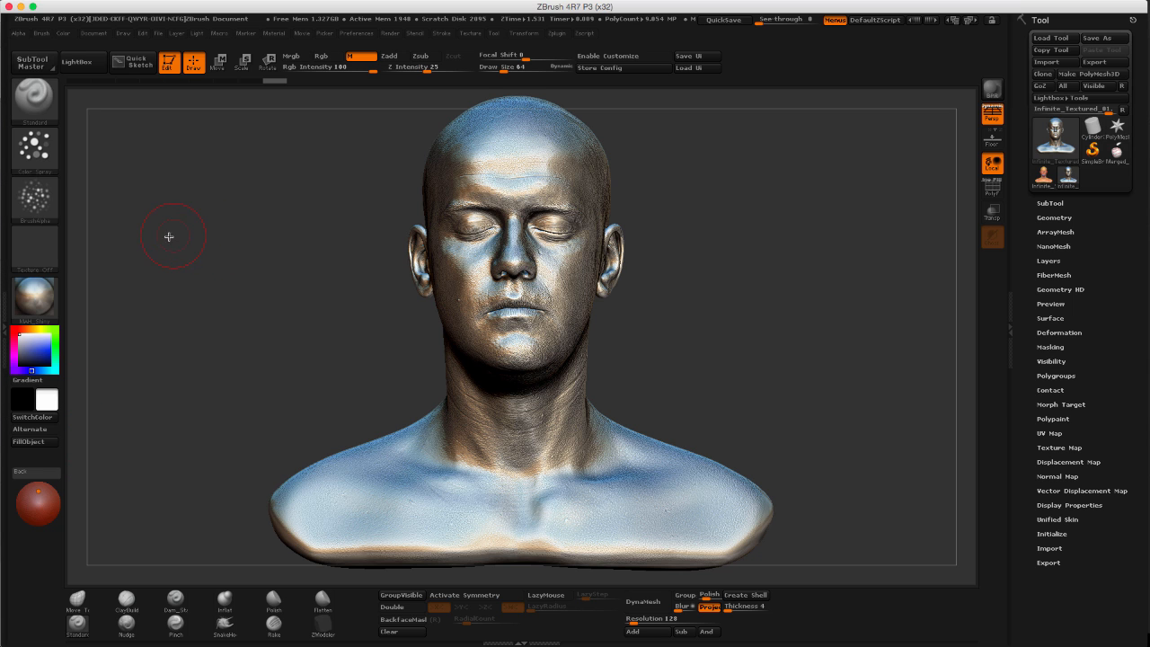
Put a glossy white material on the bust and reopen the material library.
left_click(34, 296)
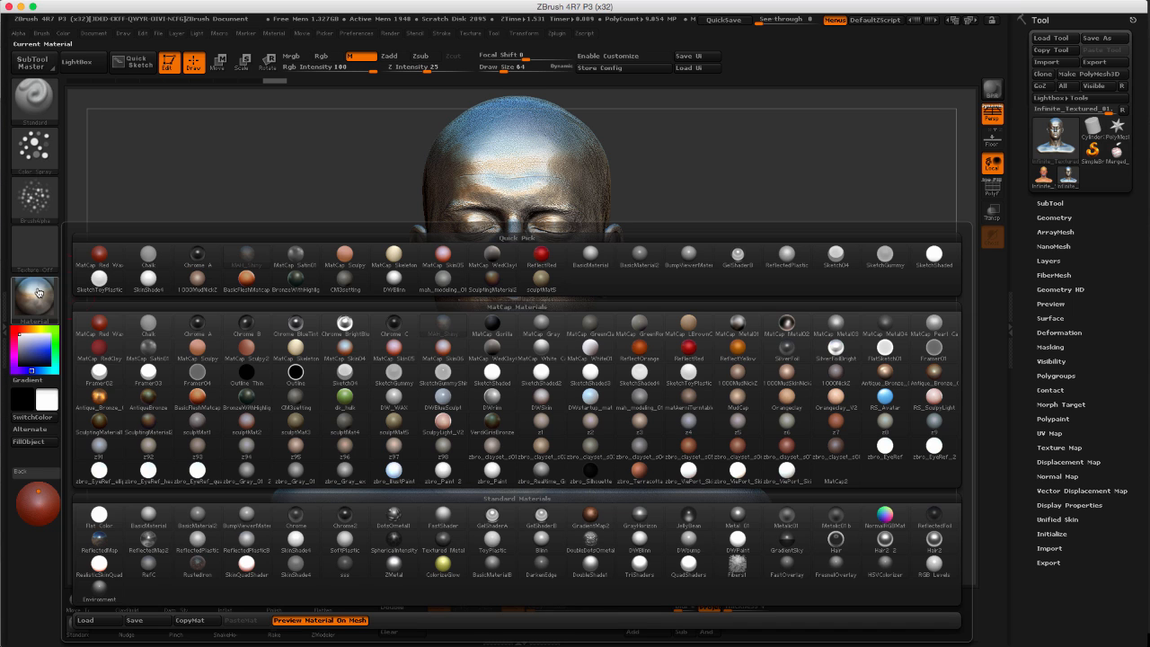
left_click(639, 330)
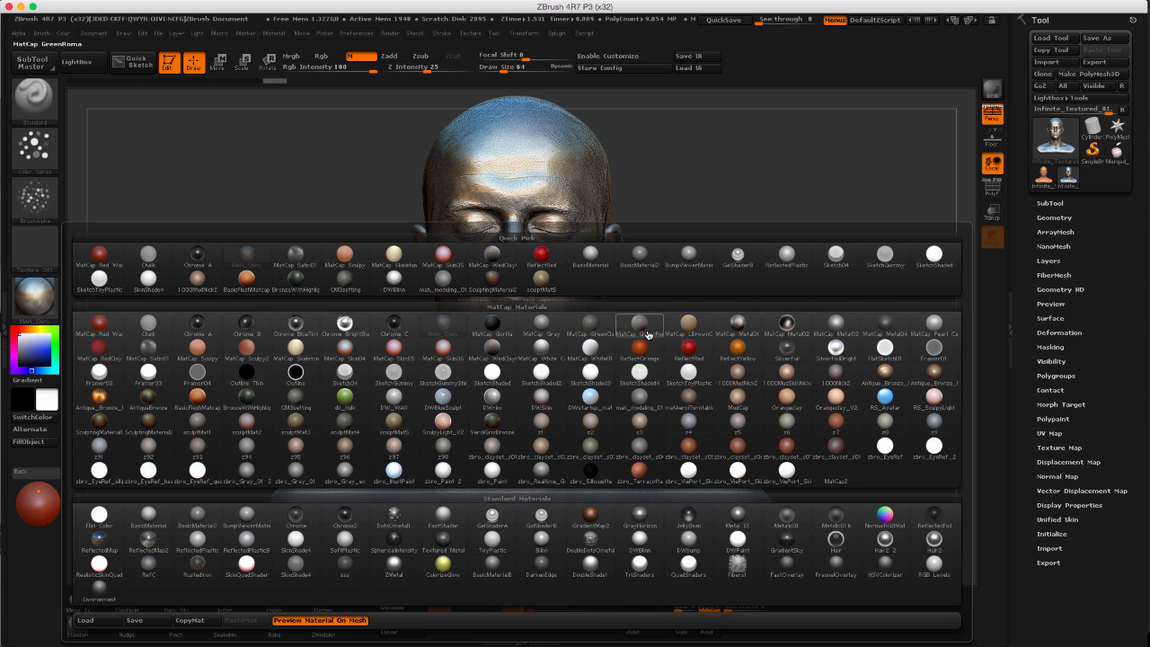
left_click(492, 325)
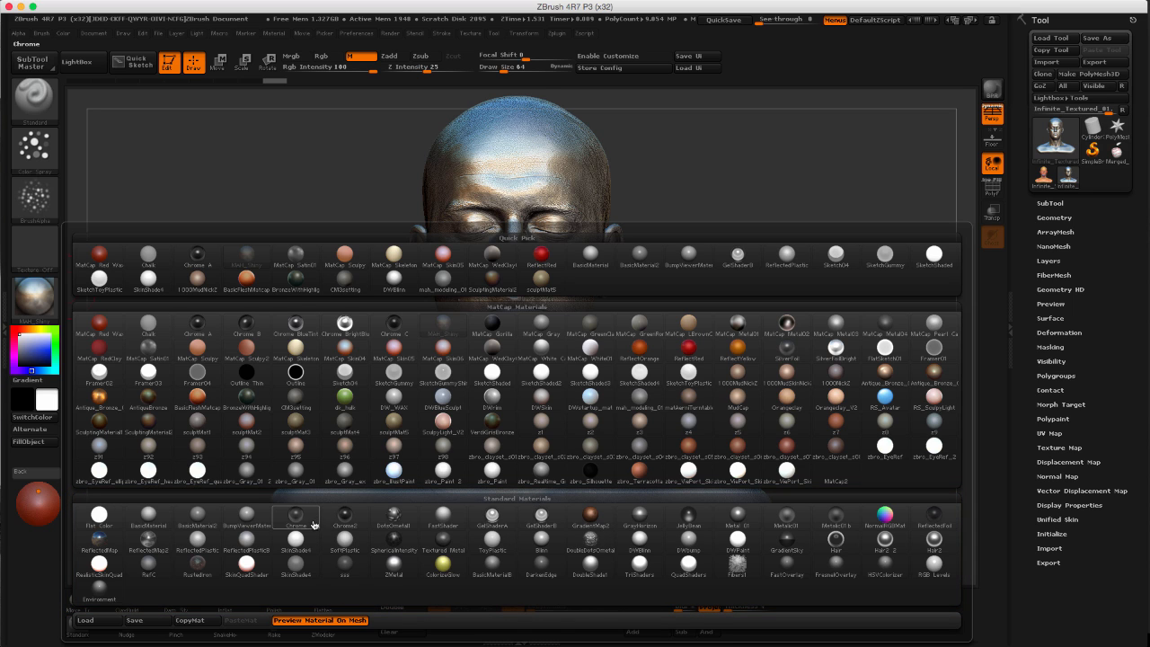
left_click(196, 526)
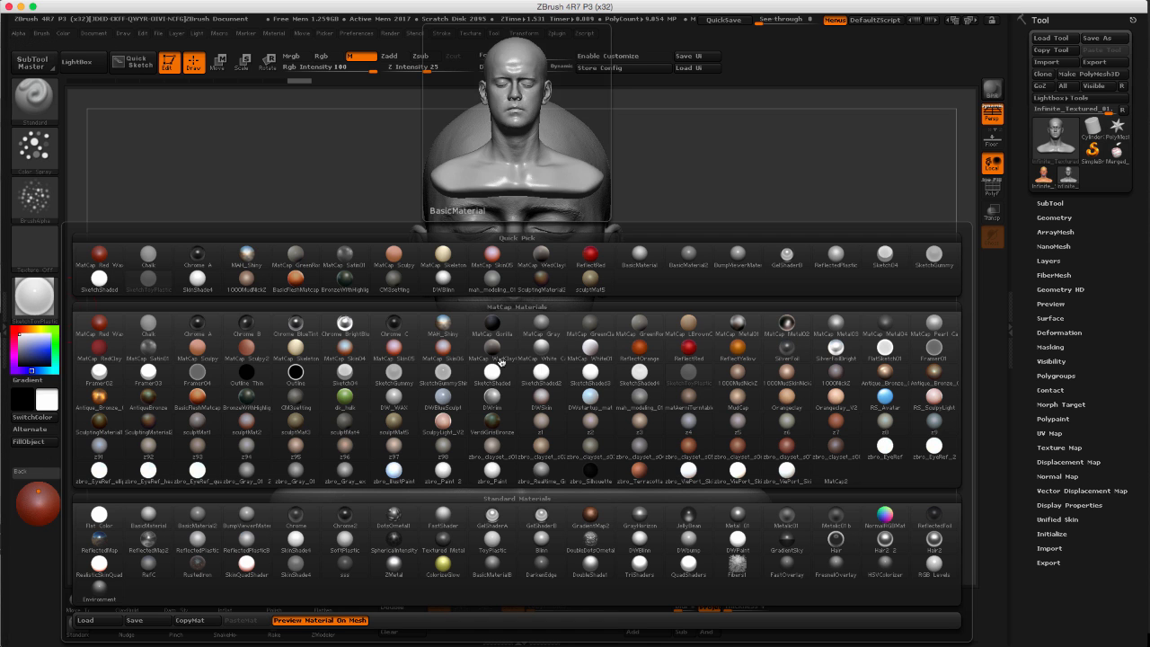
left_click(394, 399)
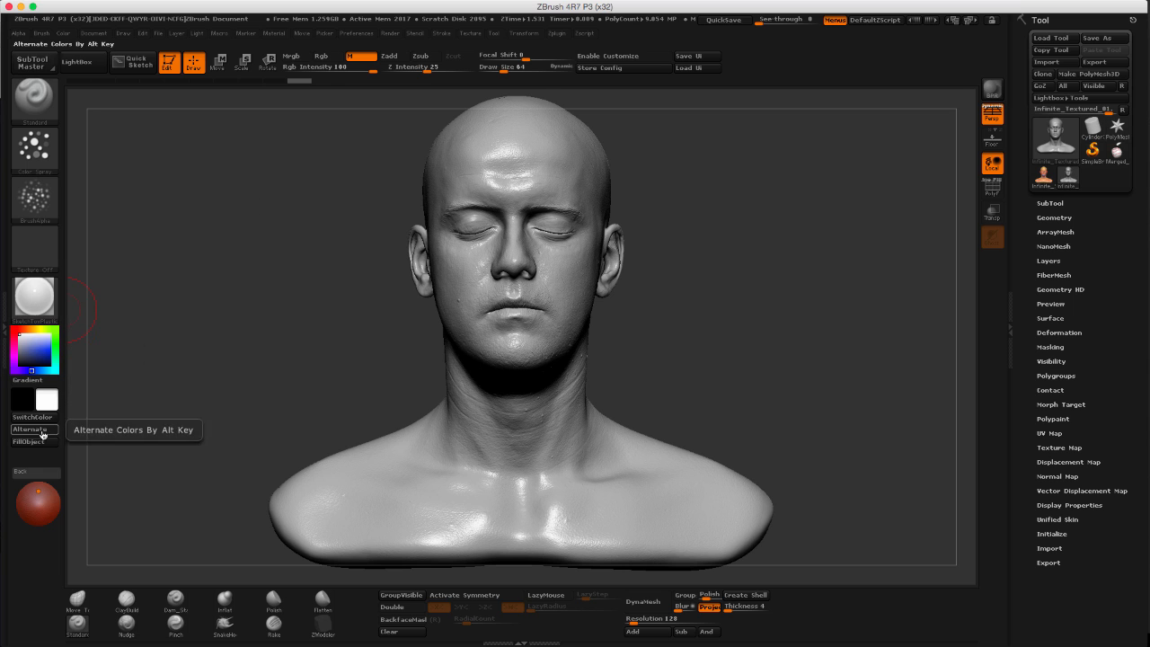
mouse_move(254, 157)
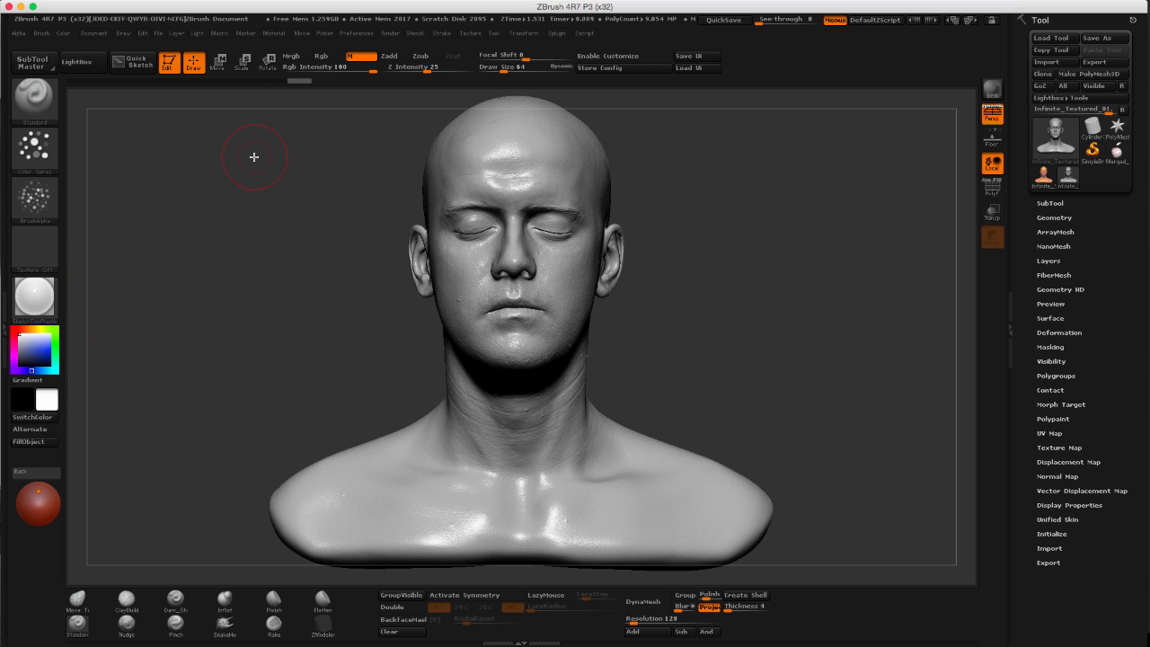
left_click(197, 33)
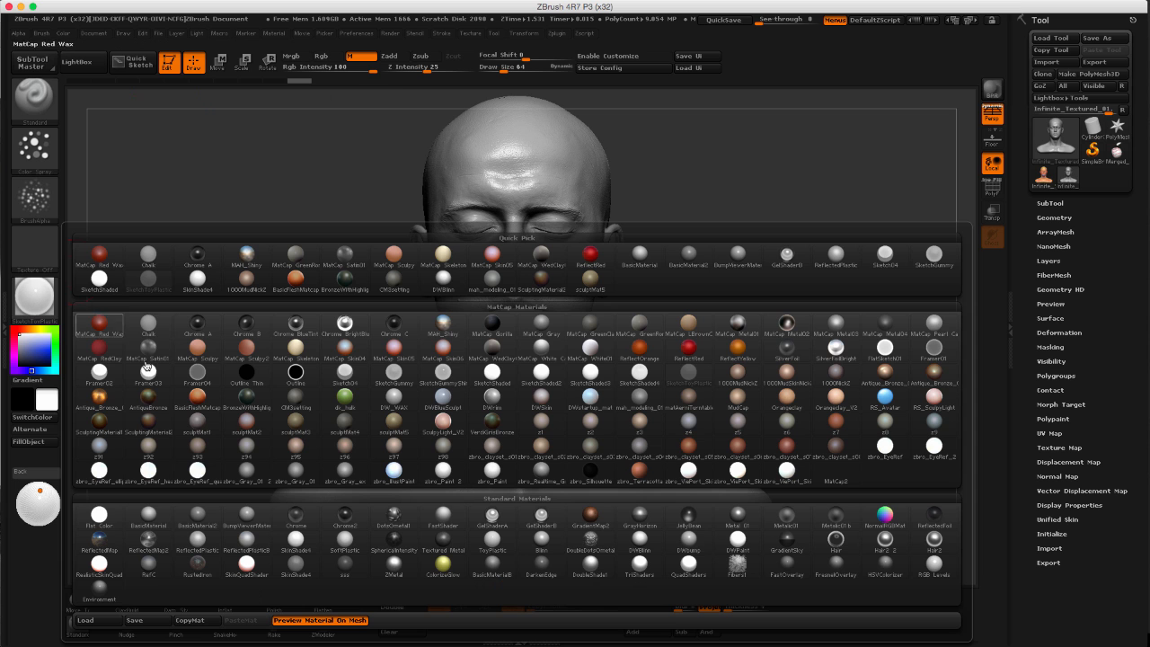
Apply a matte white material and choose red in the colour picker.
left_click(294, 540)
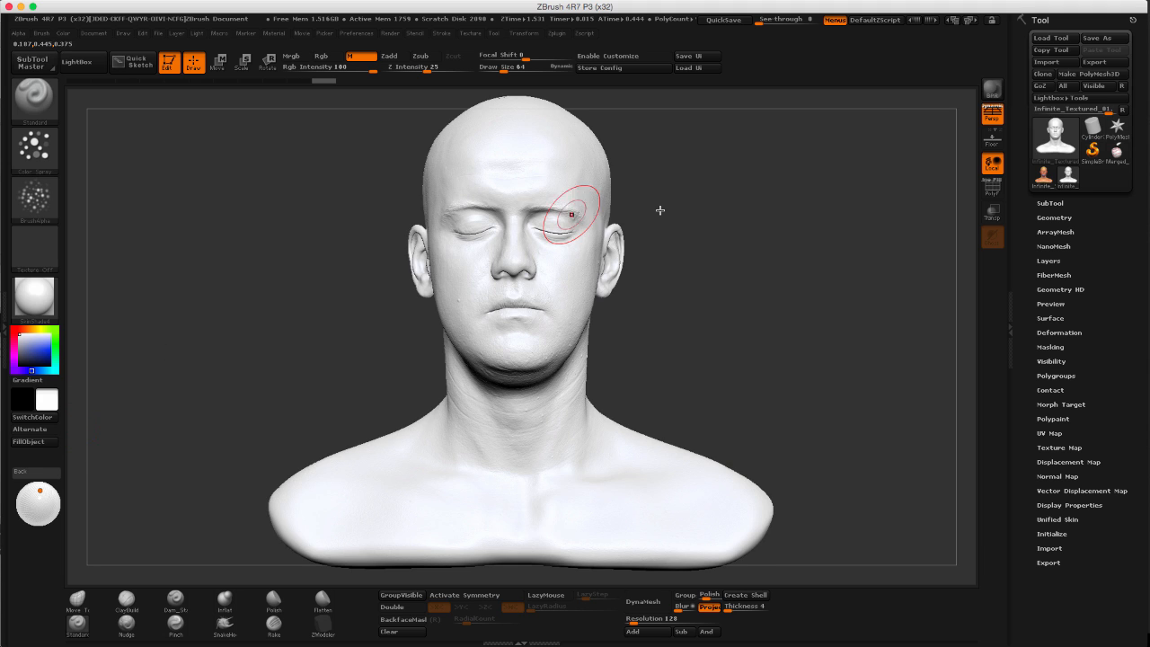
mouse_move(145, 369)
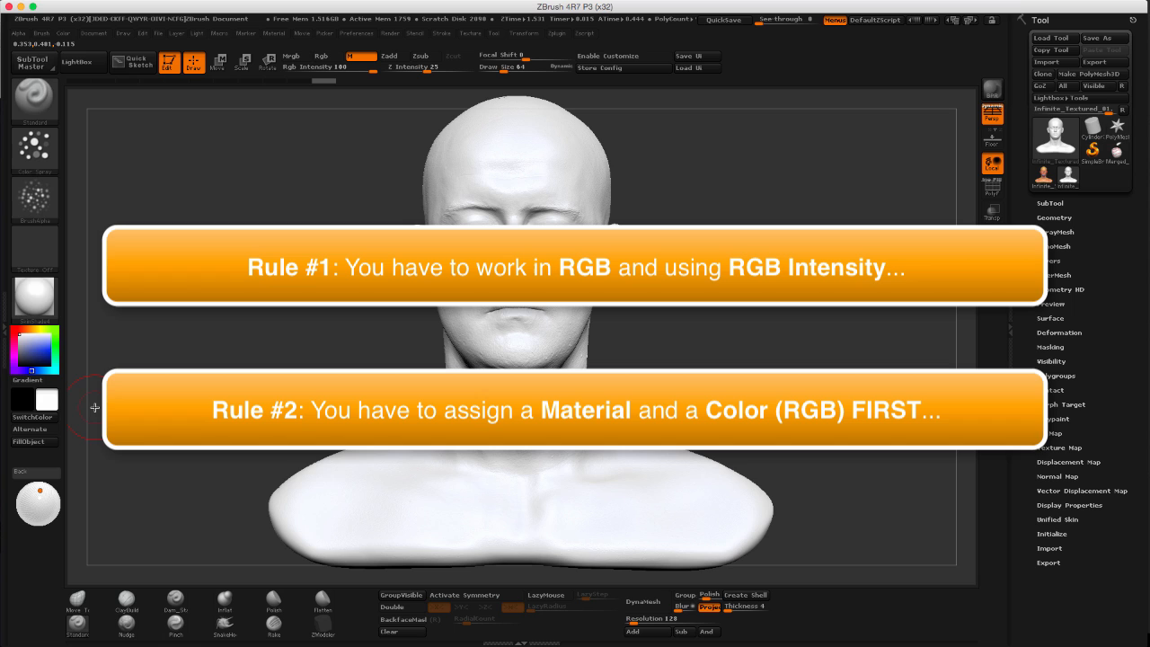
mouse_move(34, 351)
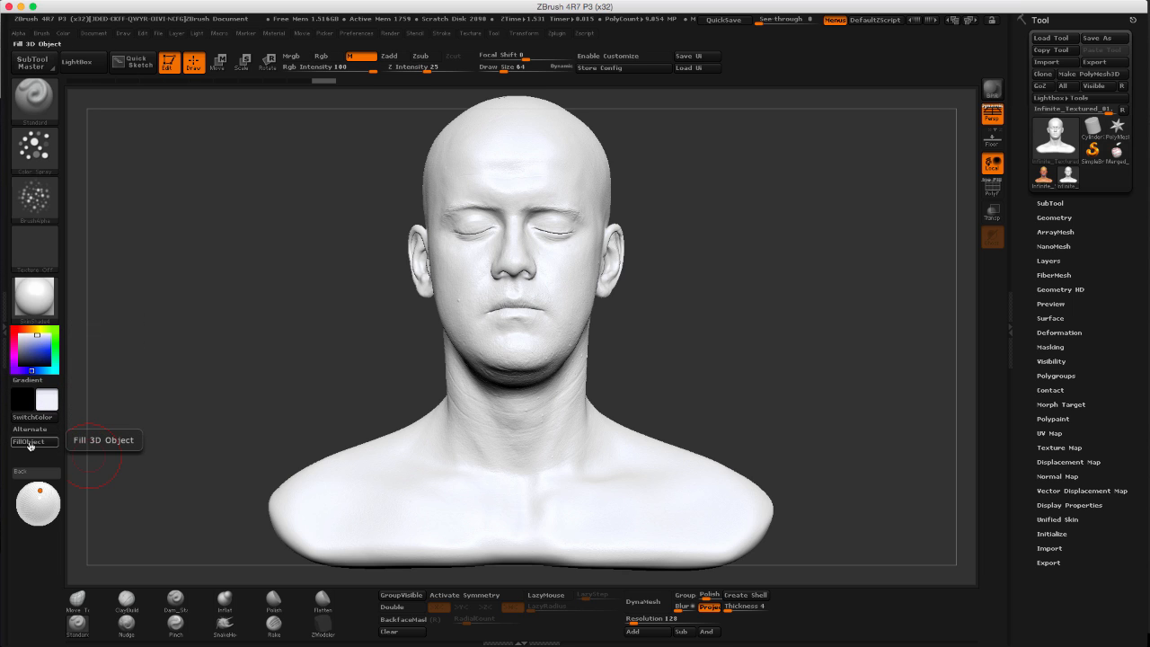
mouse_move(753, 299)
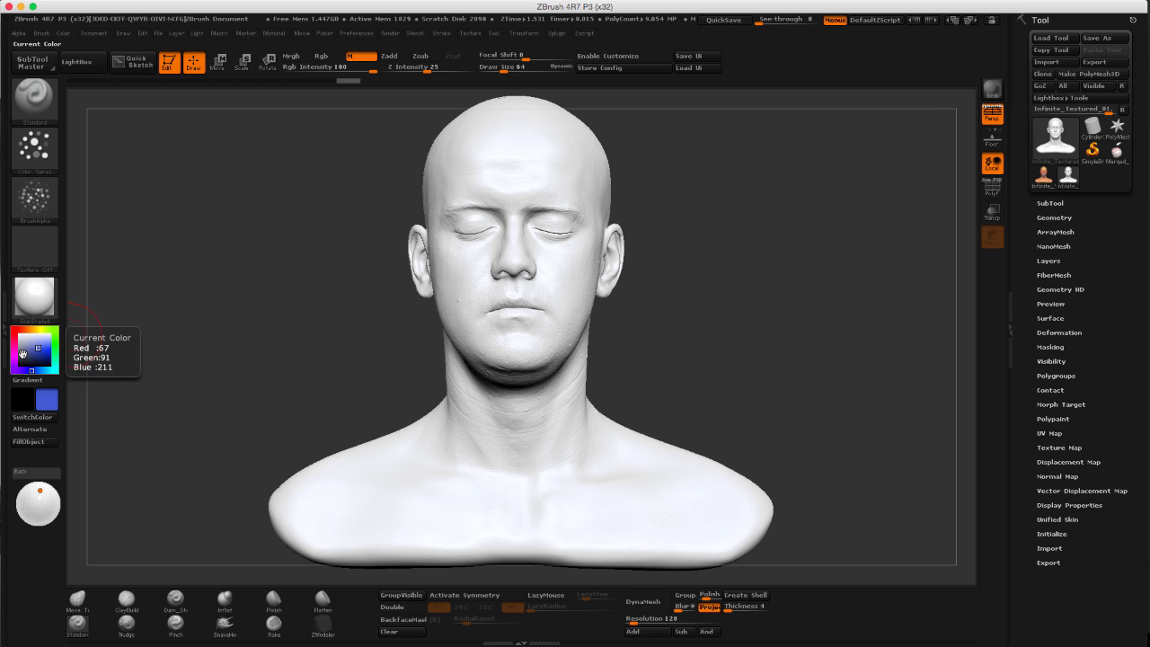
left_click(38, 352)
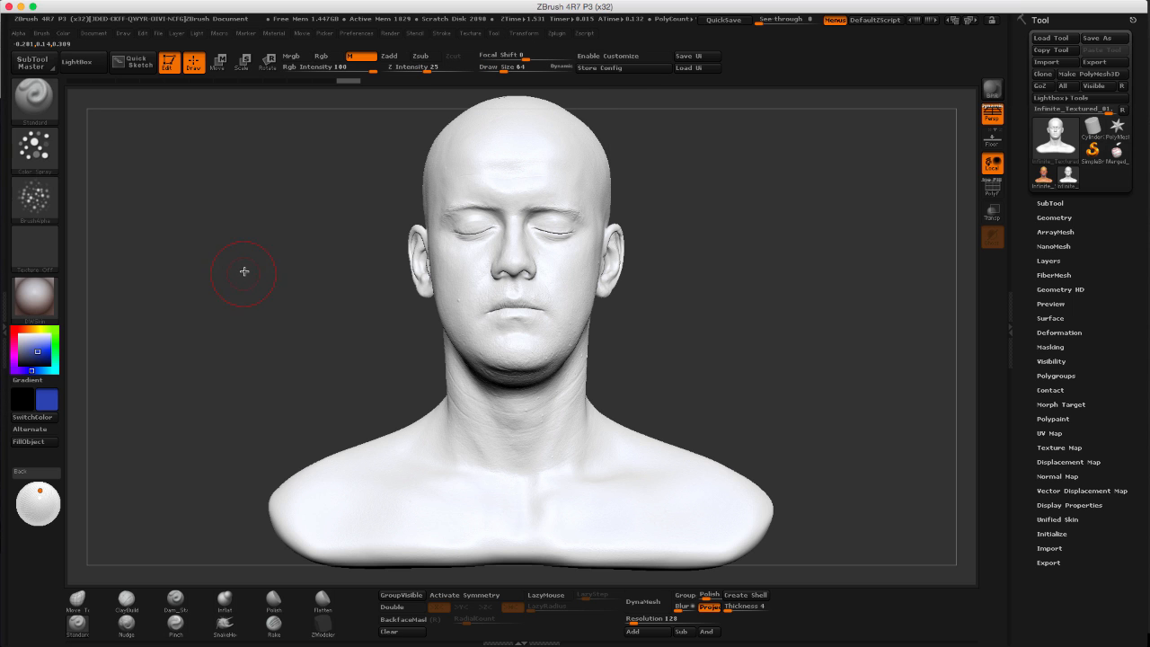
left_click_drag(244, 272, 292, 260)
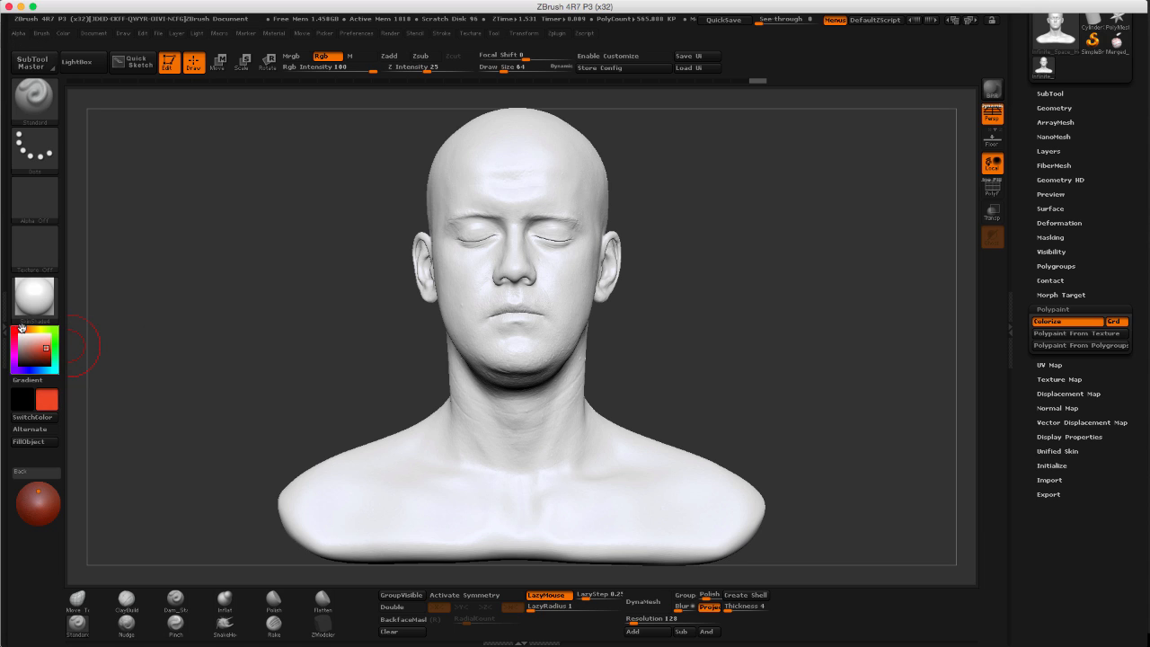
Turn on X symmetry so paint strokes mirror across the face.
left_click(43, 347)
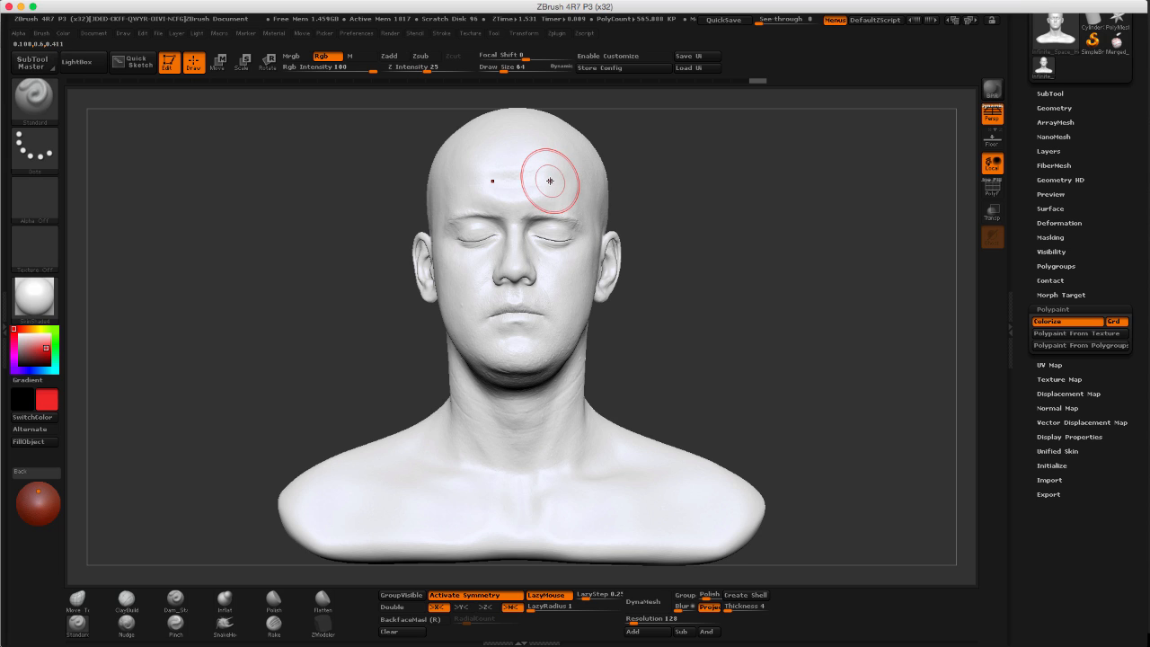
mouse_move(537, 146)
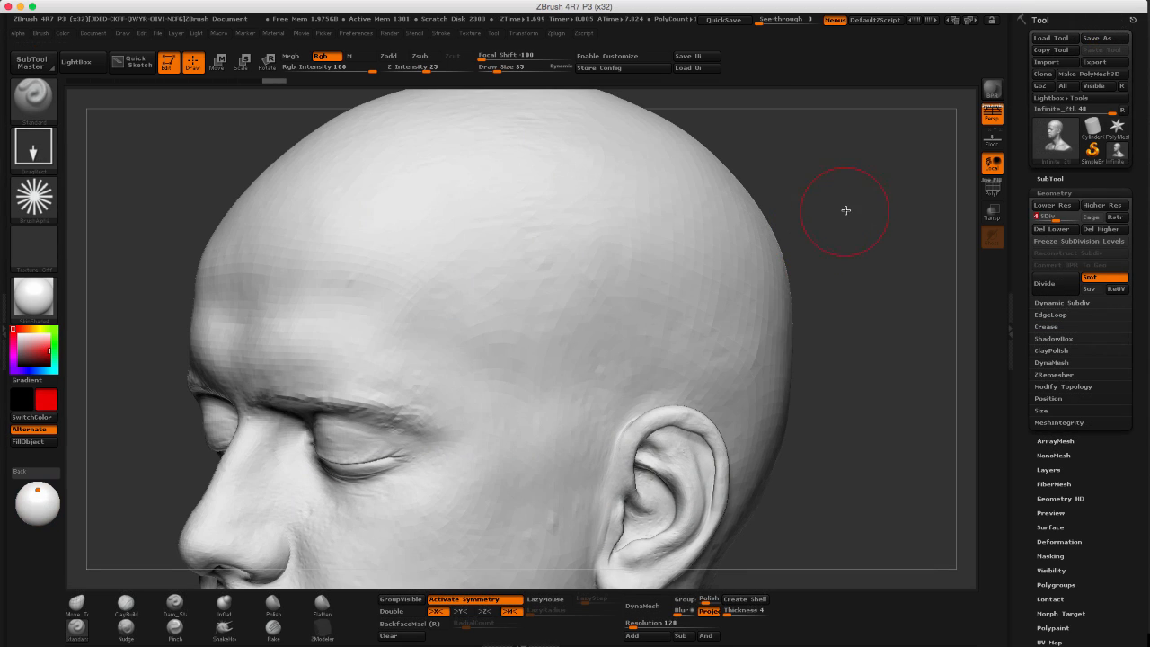
mouse_move(861, 200)
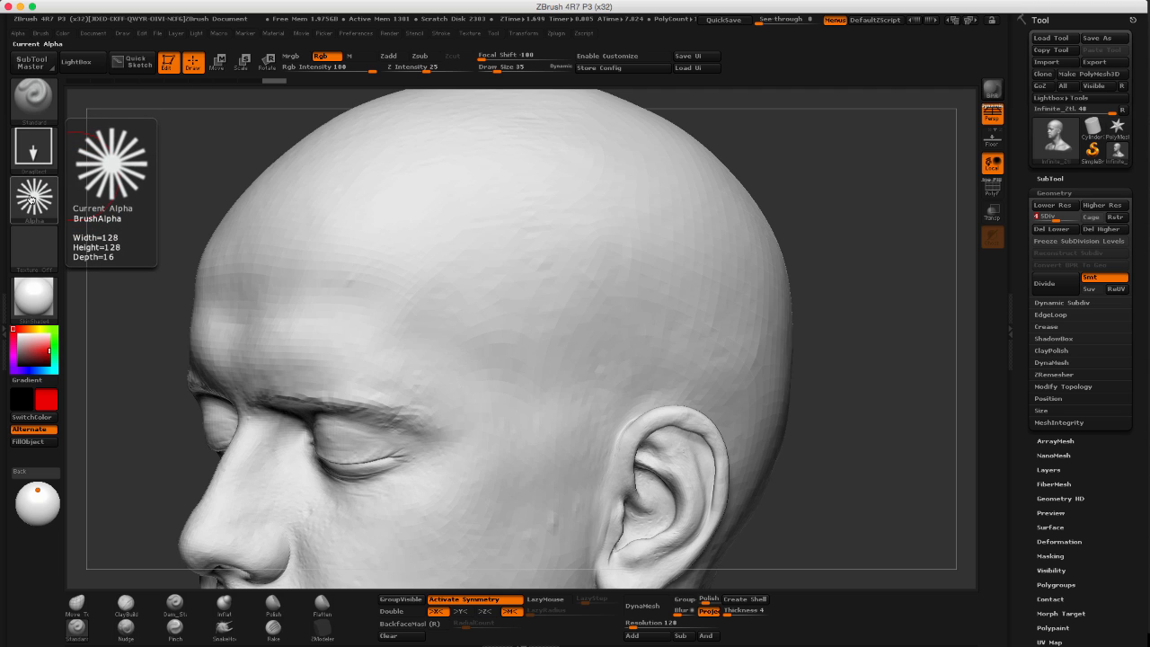
Test red starburst stamps on the forehead, then set the brush alpha to Off.
left_click(494, 275)
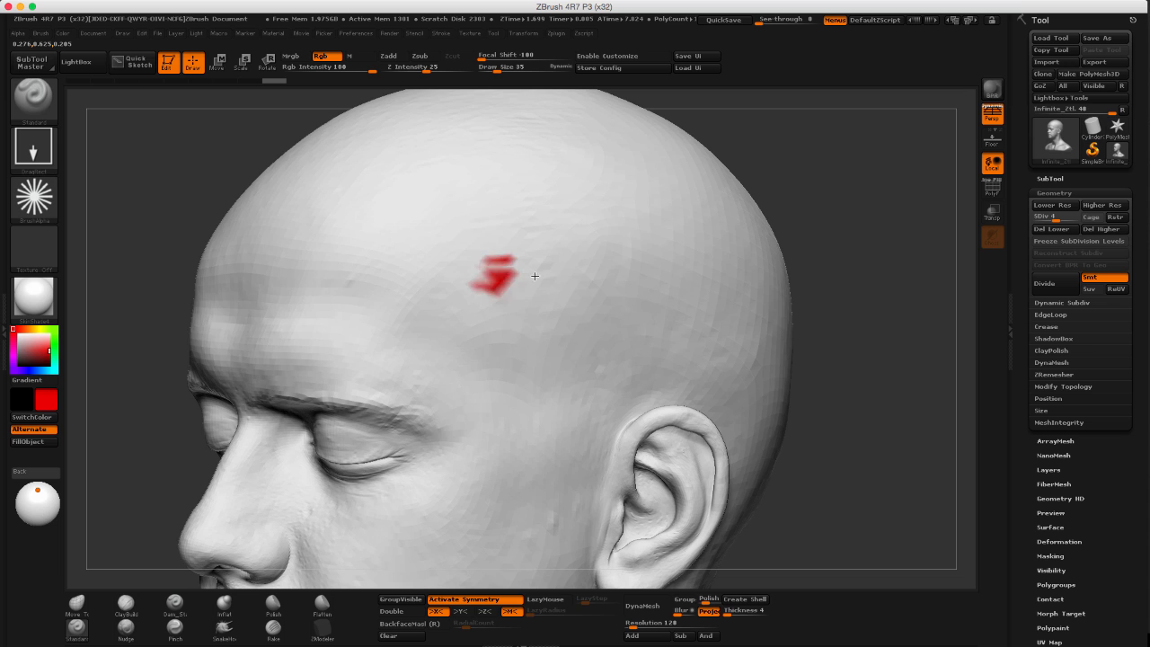
left_click_drag(485, 270, 750, 236)
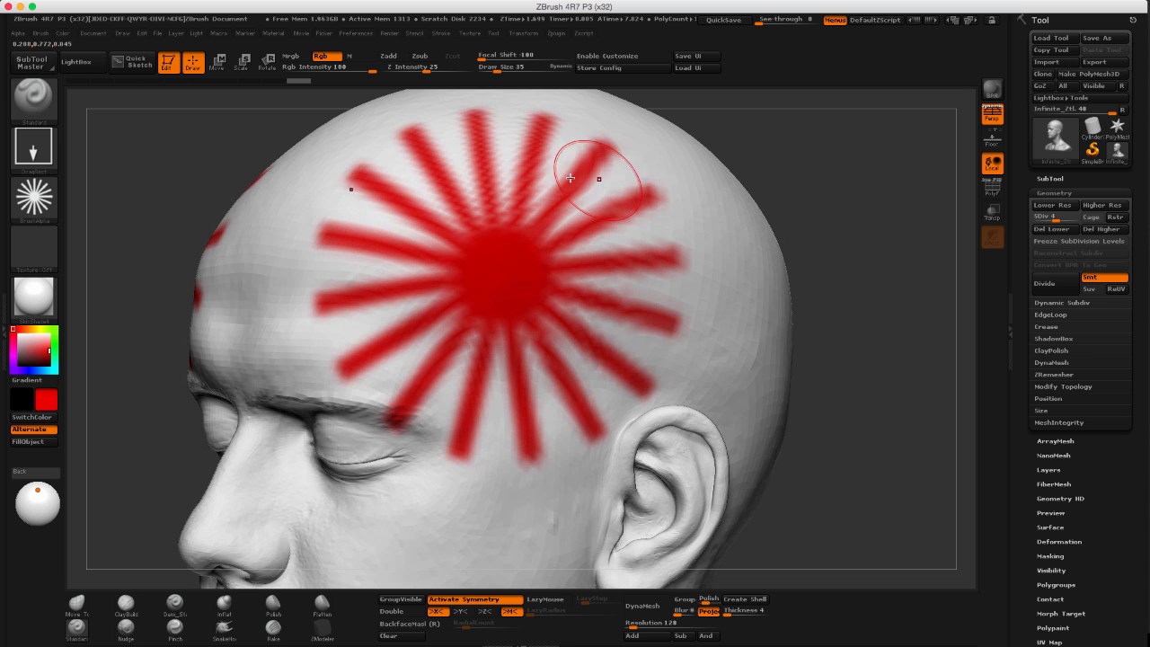
mouse_move(885, 202)
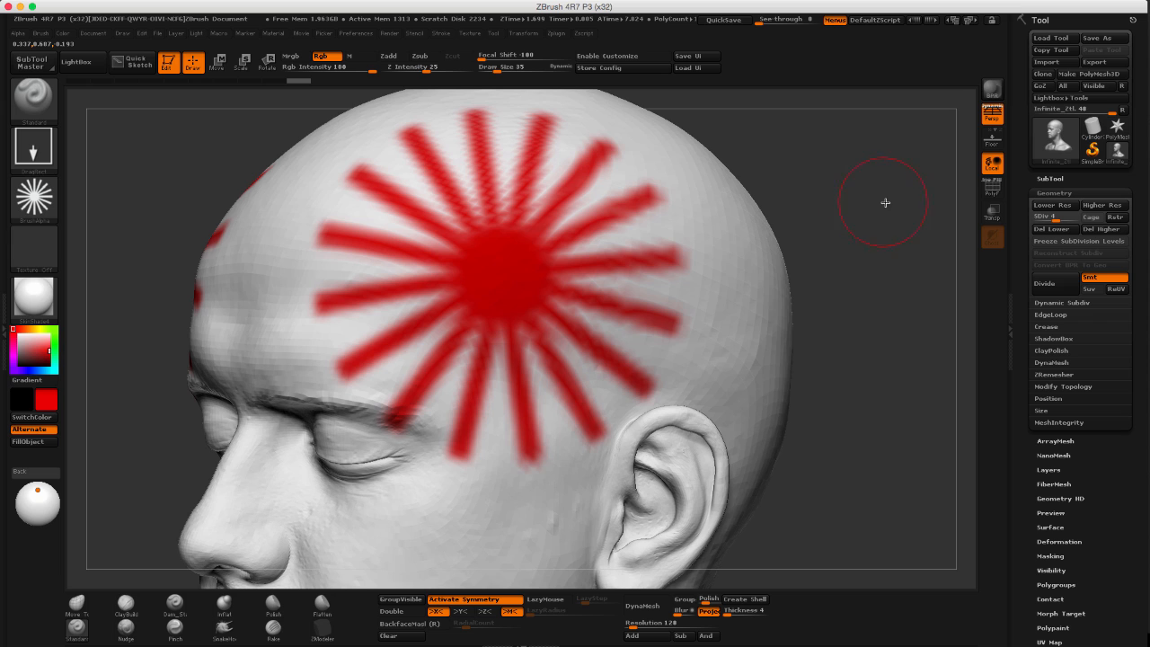
mouse_move(867, 208)
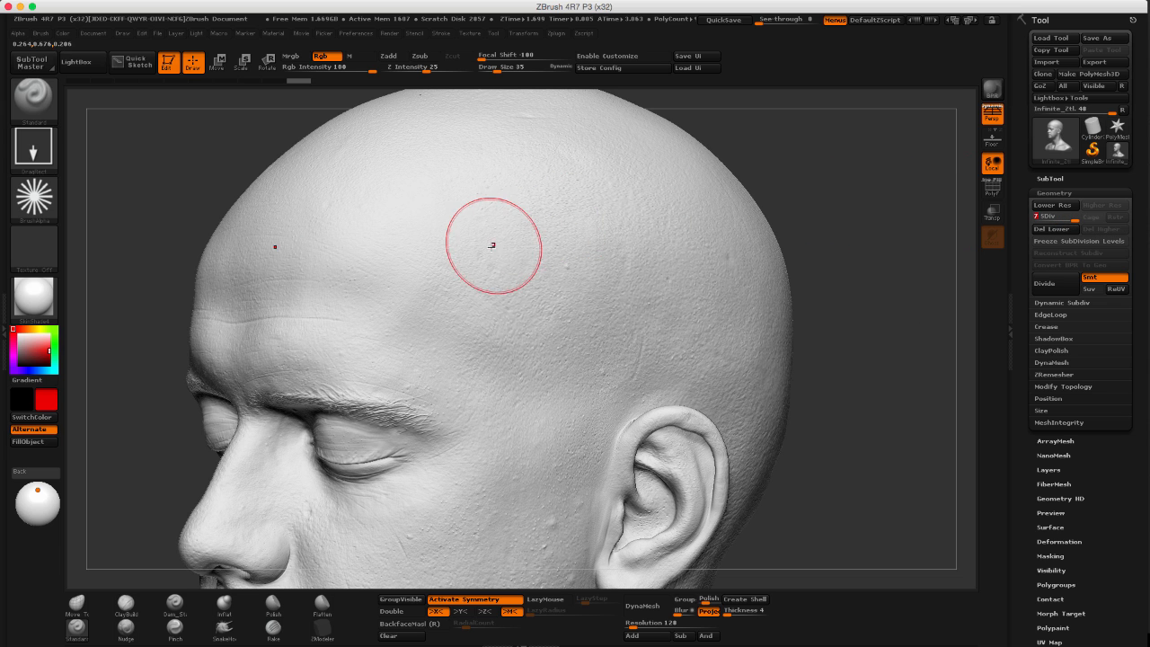
left_click(491, 246)
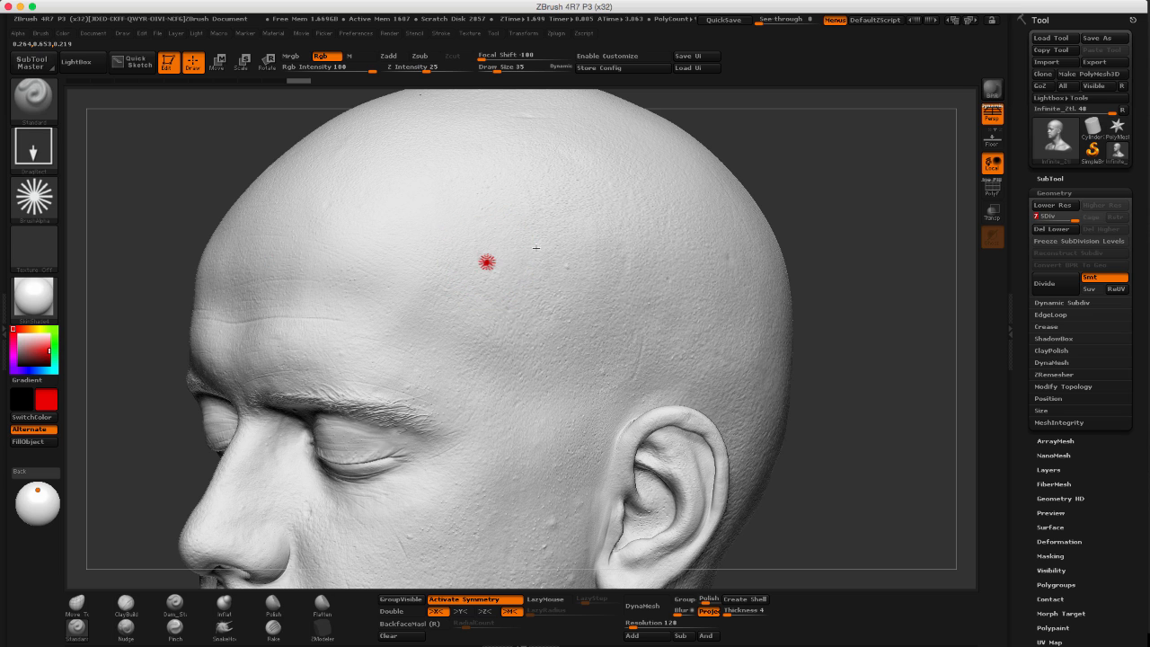
left_click(485, 263)
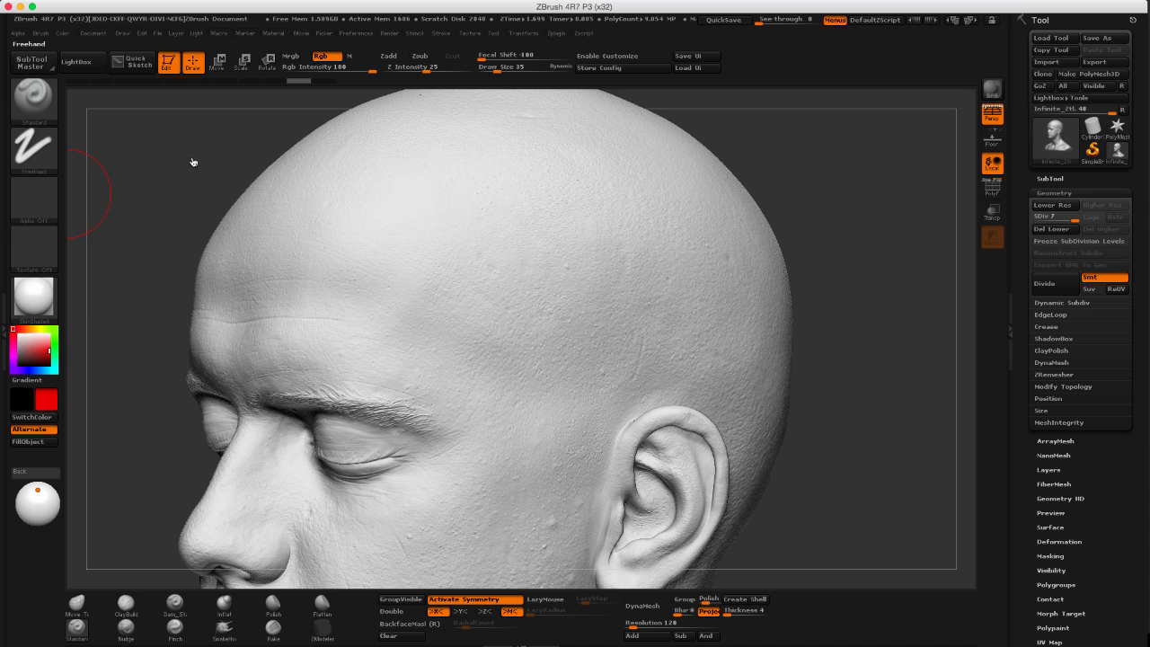
mouse_move(501, 184)
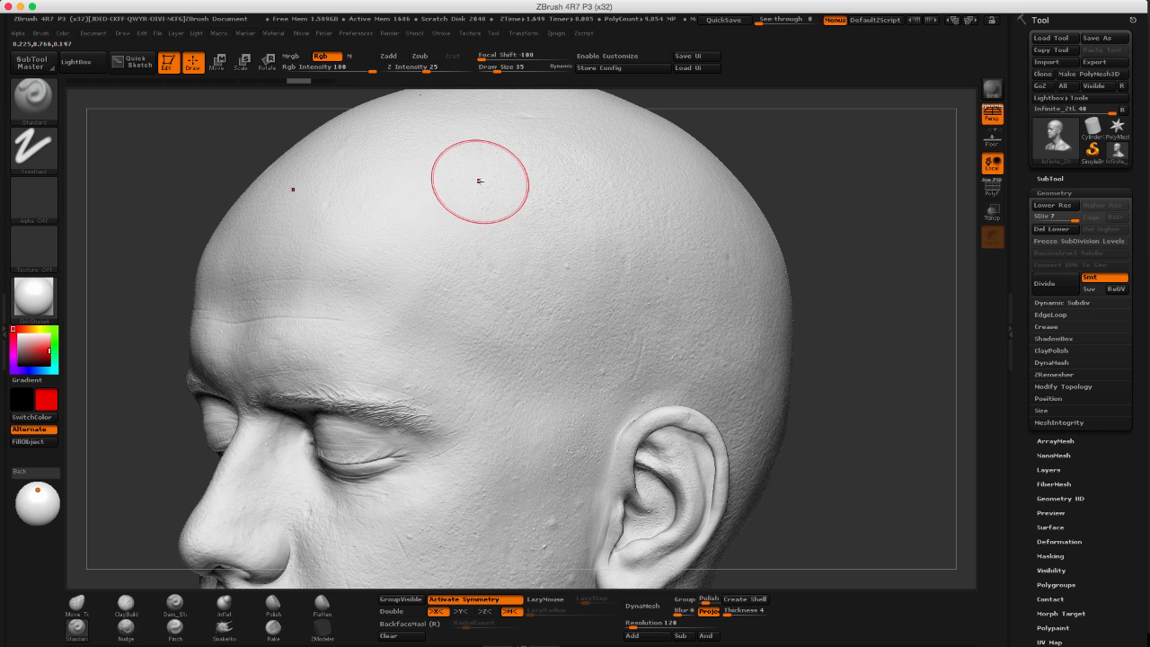
Paint a smooth red freehand stroke from the upper forehead down to the eye corner.
left_click_drag(481, 183, 470, 241)
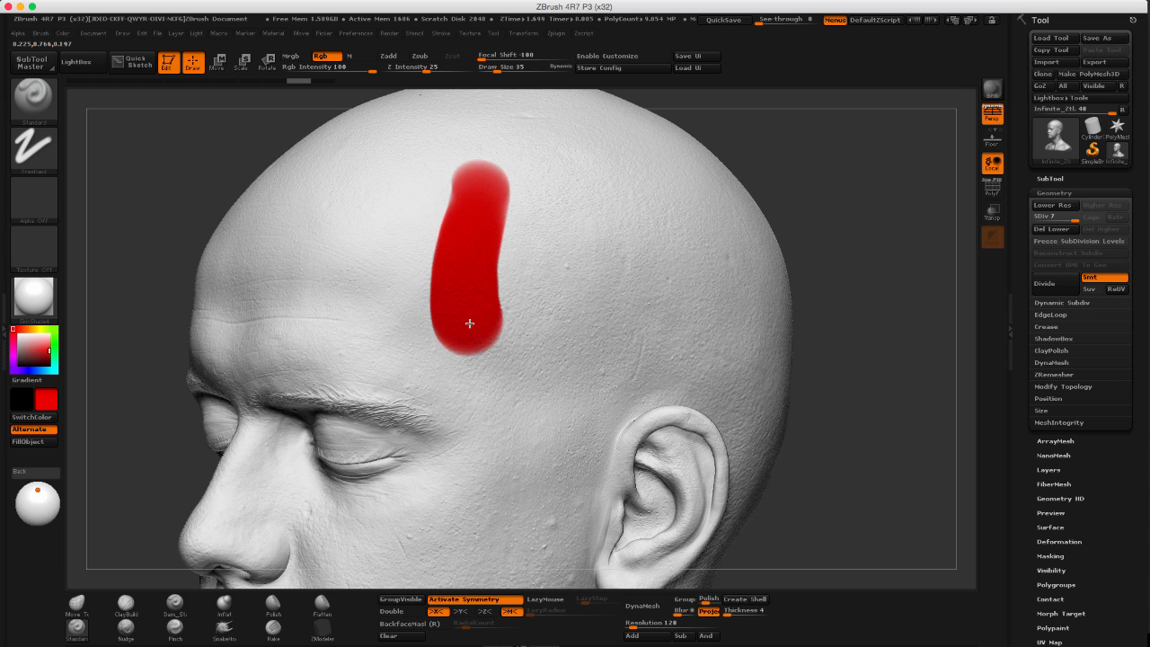
left_click_drag(469, 323, 464, 411)
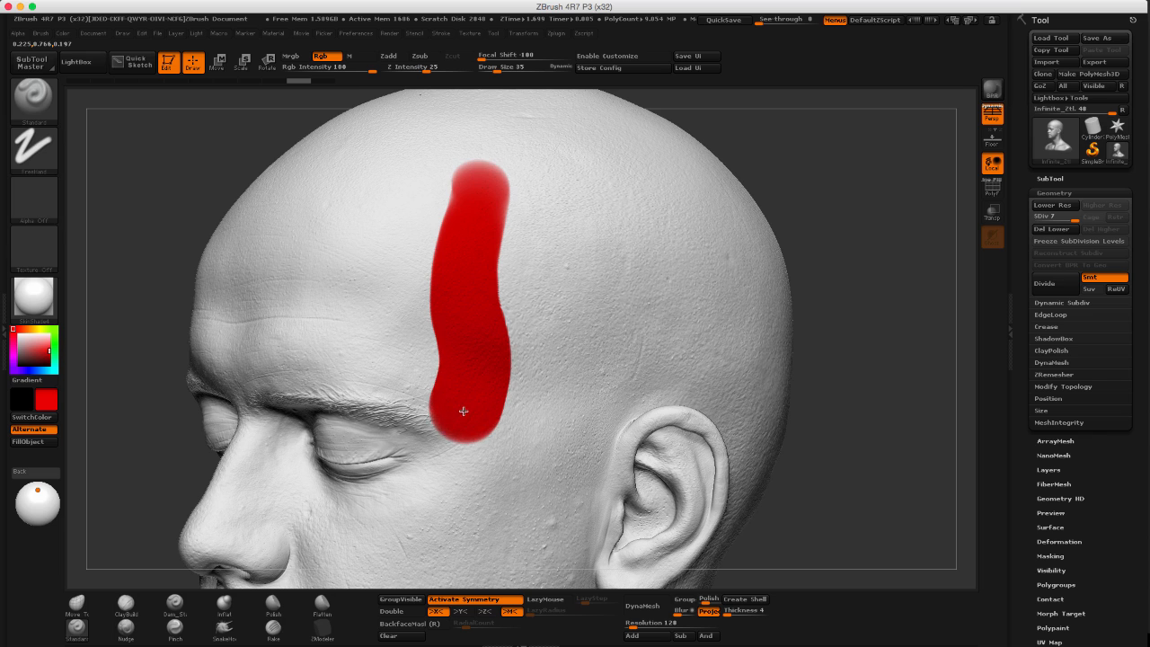
left_click_drag(463, 411, 428, 460)
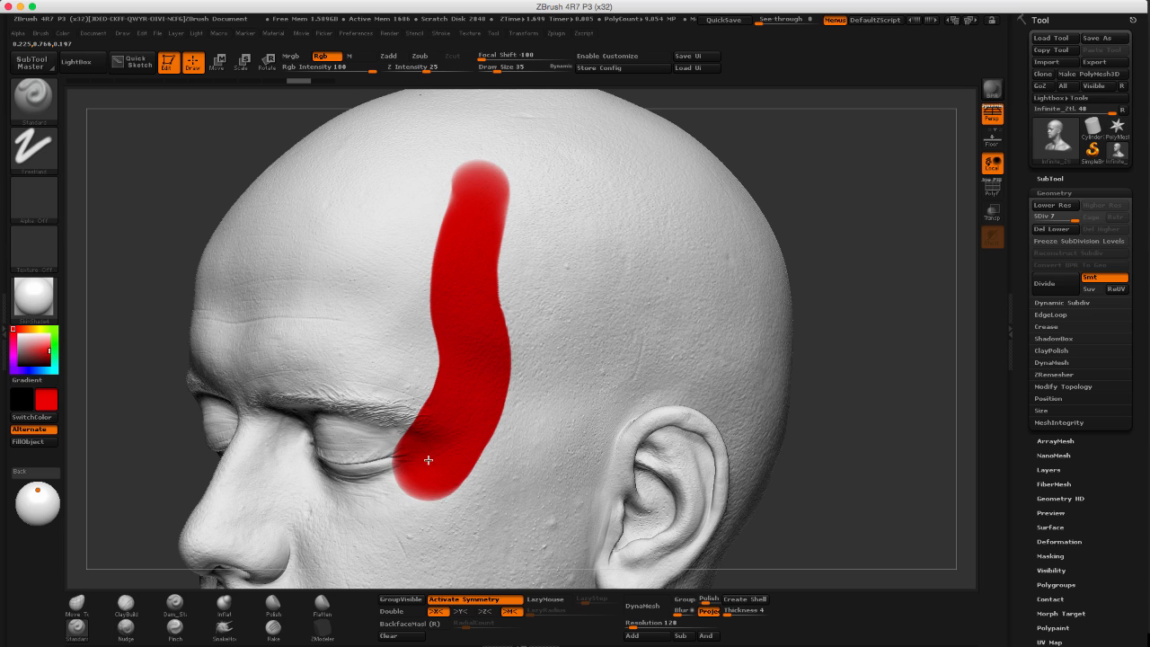
mouse_move(852, 210)
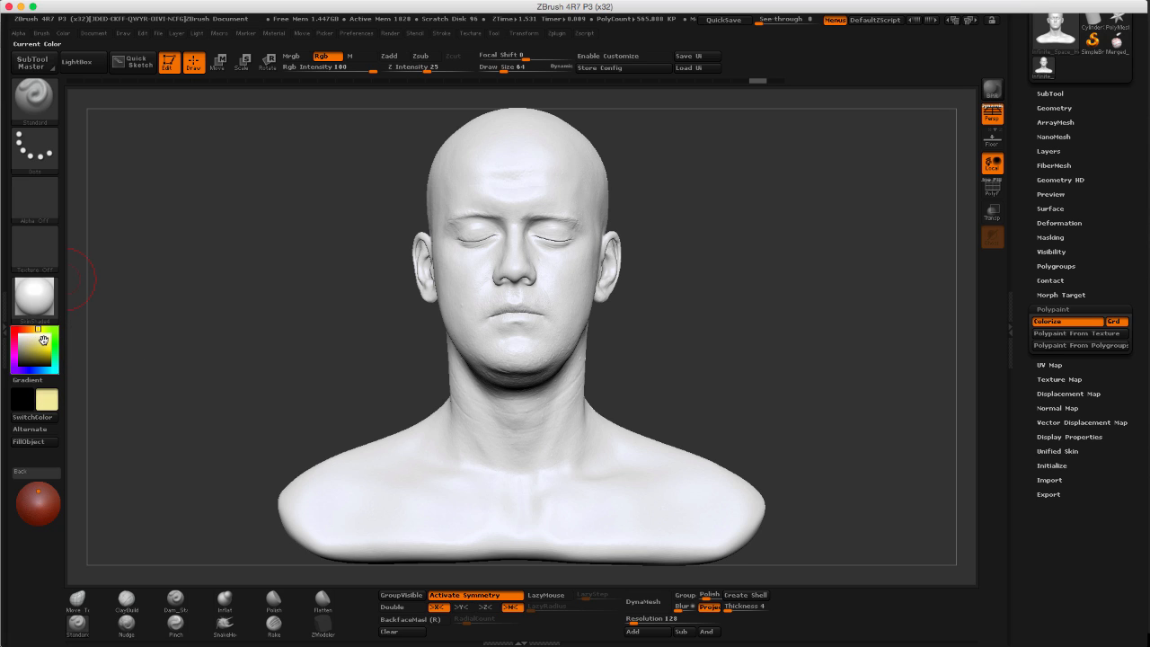
mouse_move(33, 441)
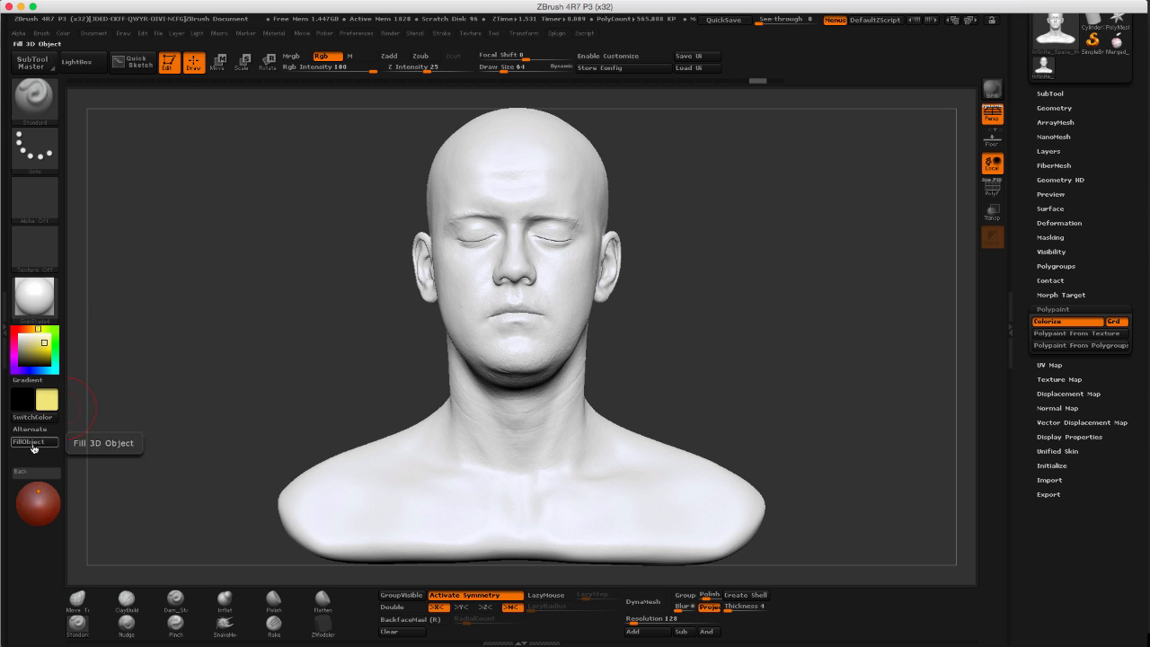
Fill the entire bust with pale yellow using Color > FillObject.
left_click(34, 441)
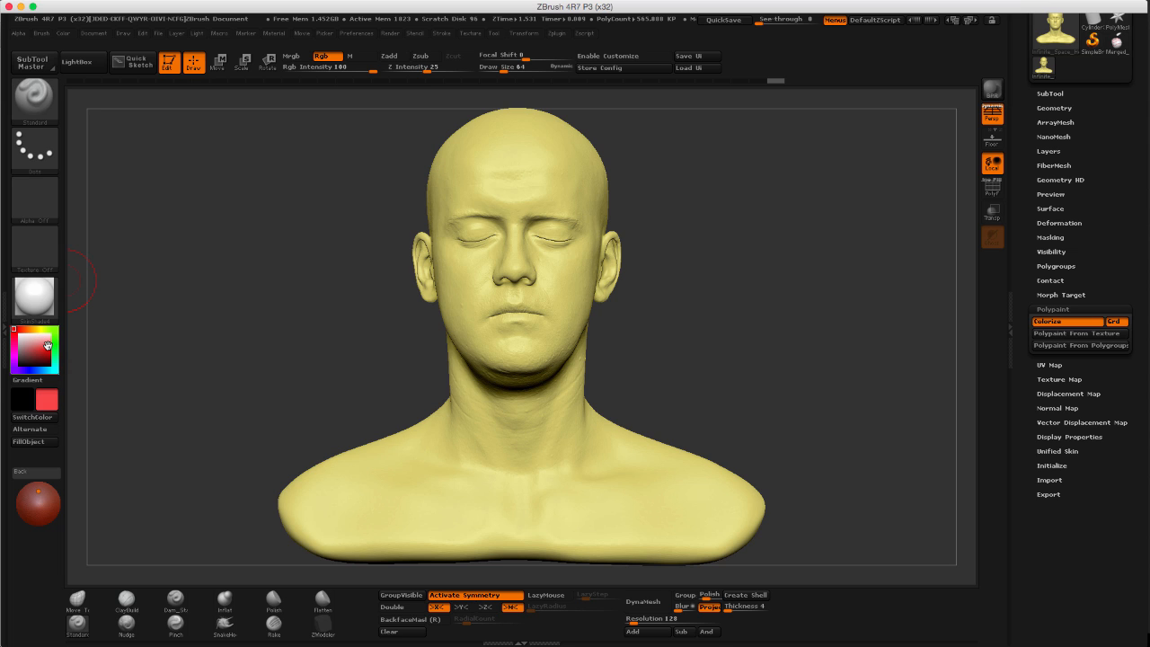
mouse_move(34, 197)
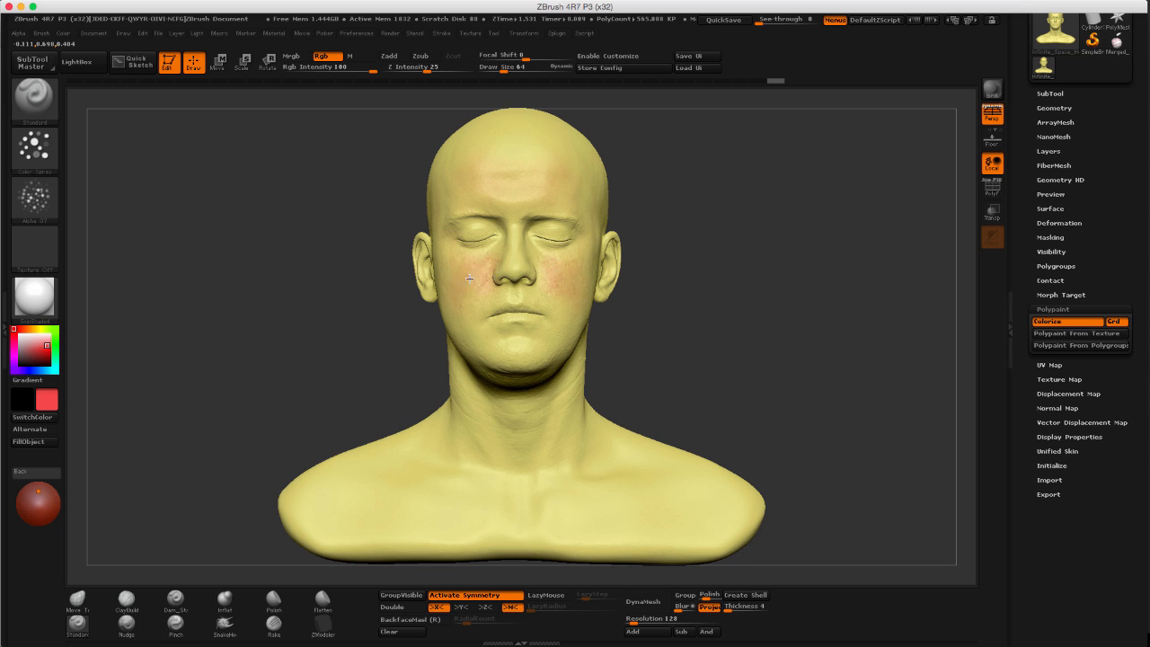
Spray red over the cheeks, scalp, ear area and around the nose.
left_click_drag(467, 278, 471, 301)
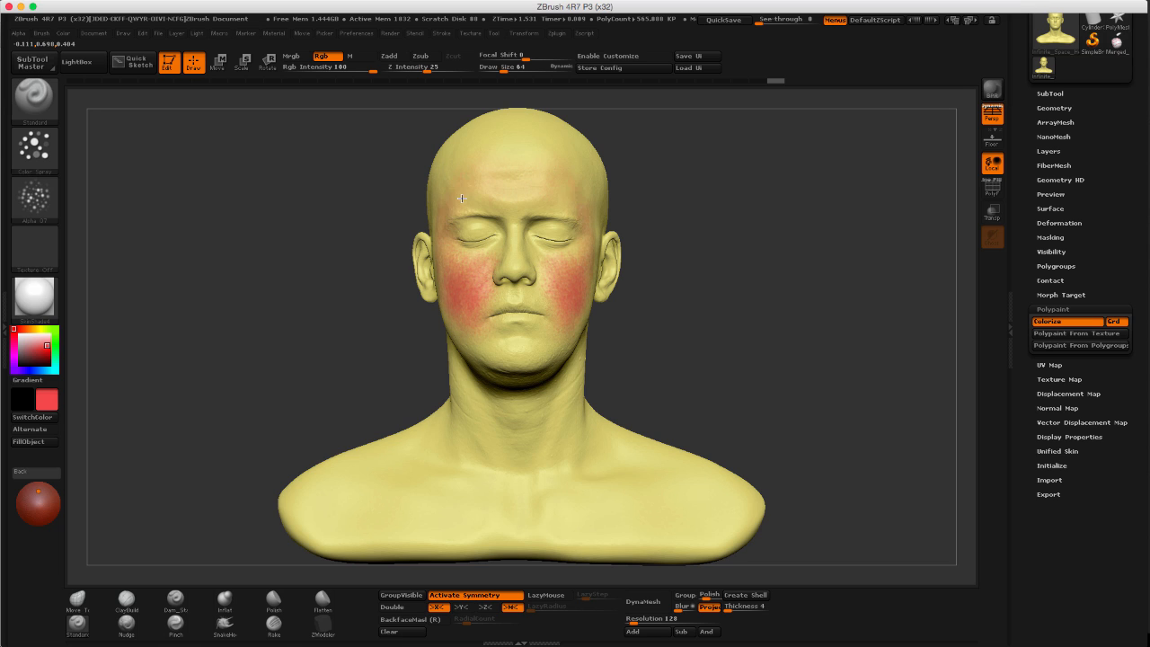
left_click_drag(463, 198, 364, 219)
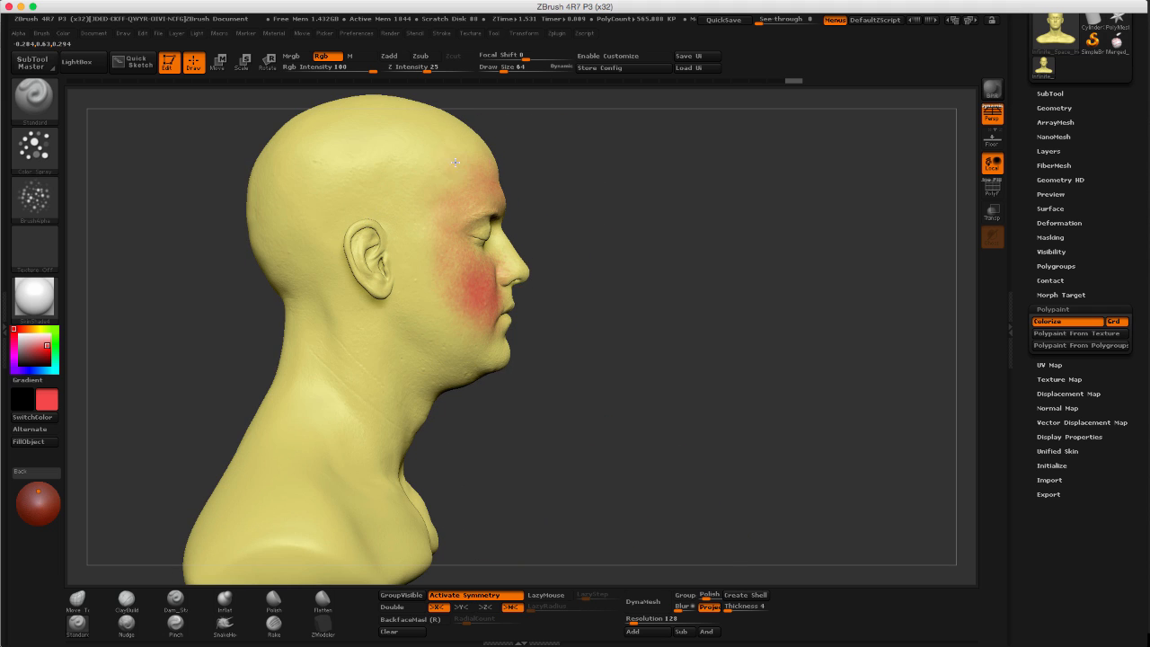
left_click_drag(456, 162, 407, 165)
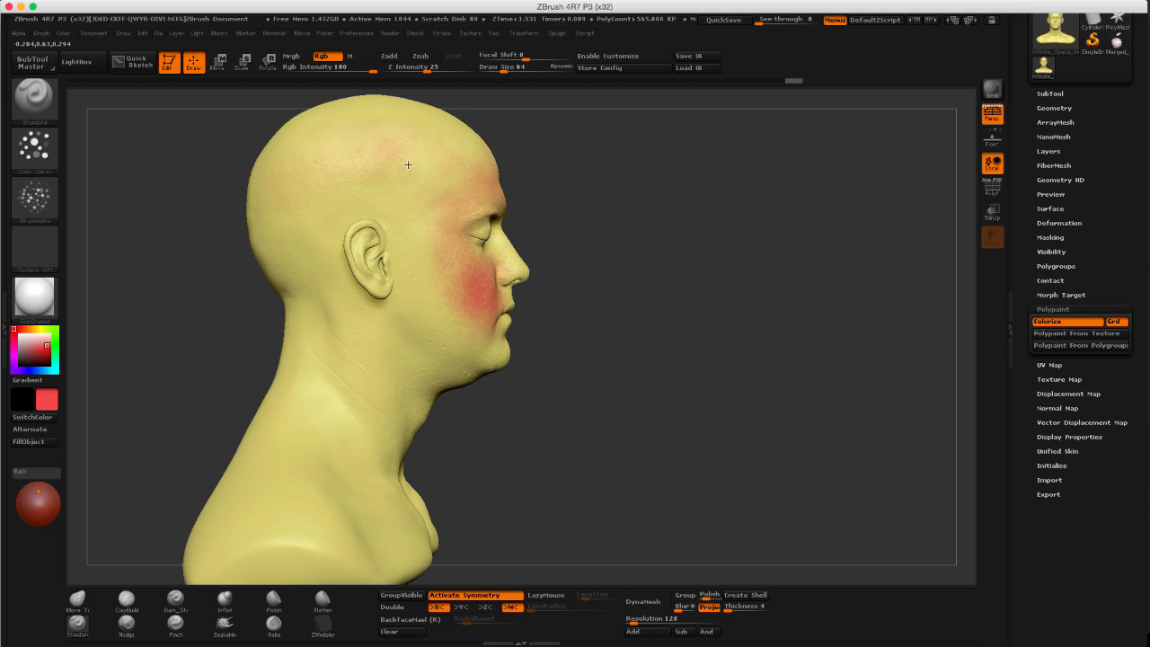
left_click_drag(407, 164, 321, 248)
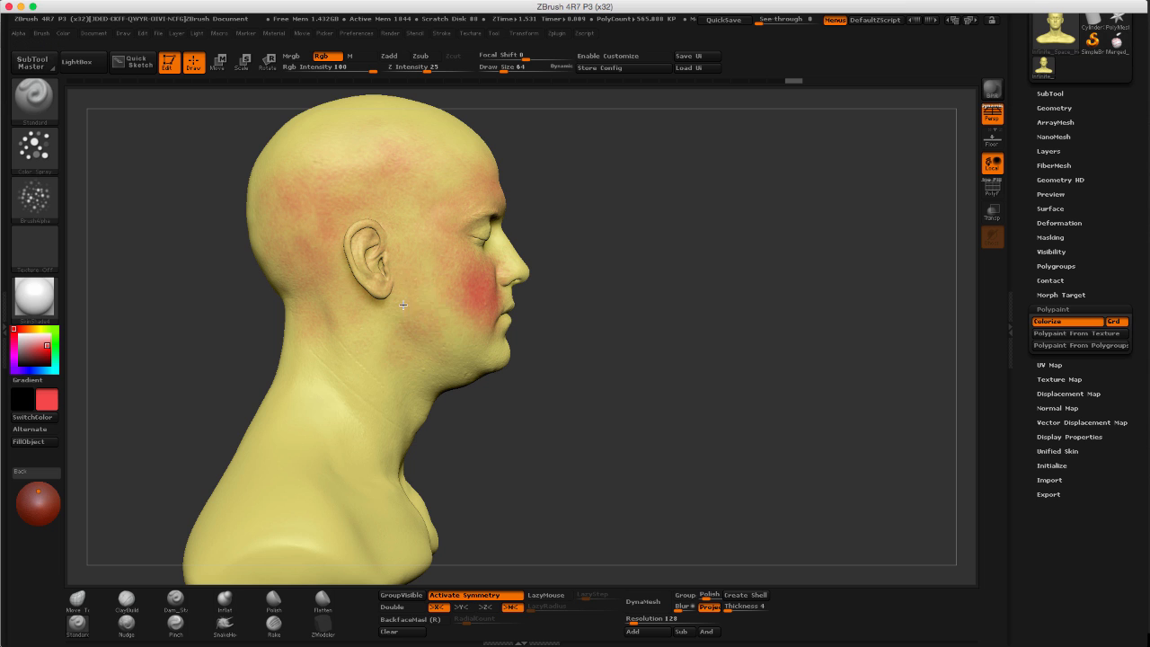
left_click_drag(403, 305, 509, 356)
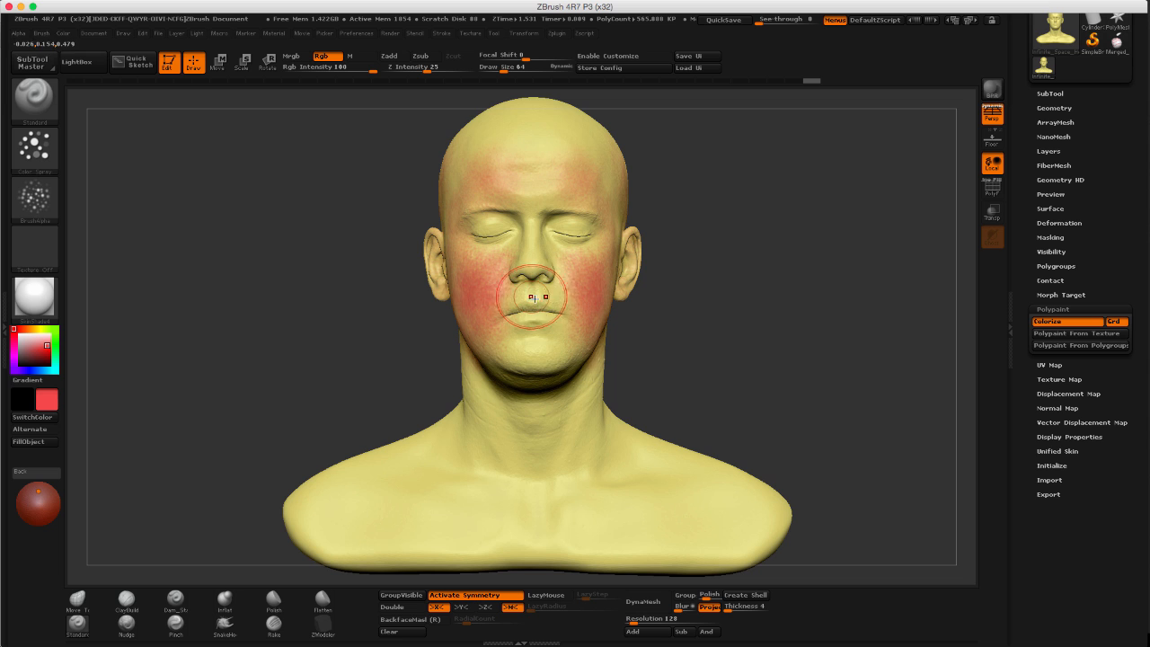
left_click_drag(534, 296, 545, 275)
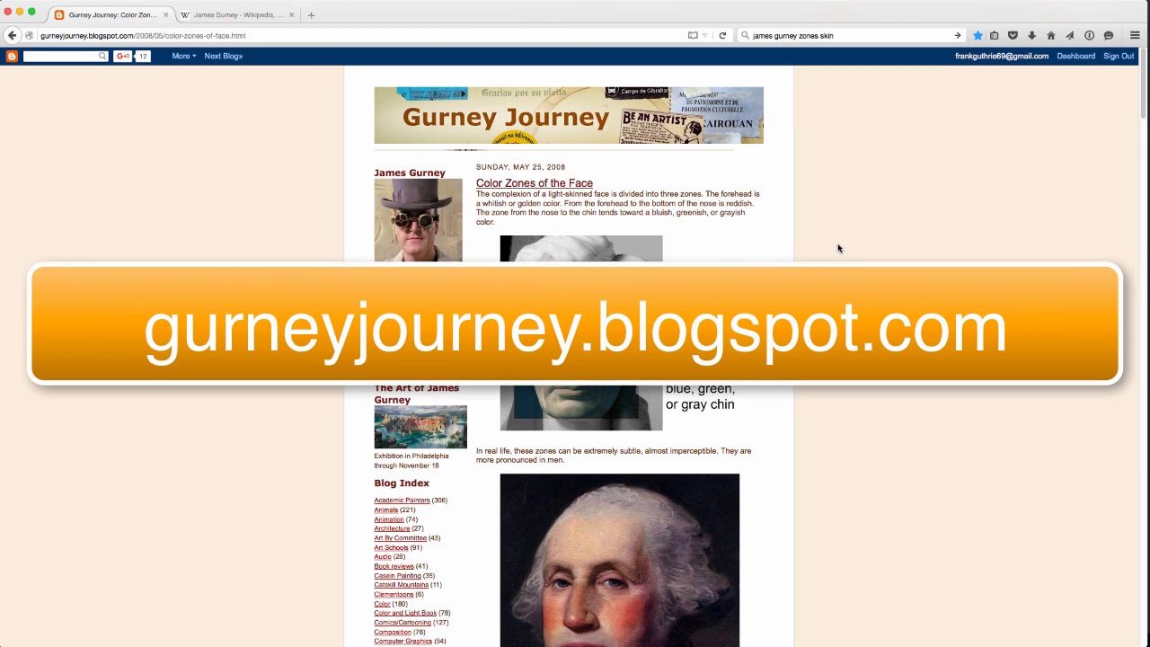
mouse_move(1111, 138)
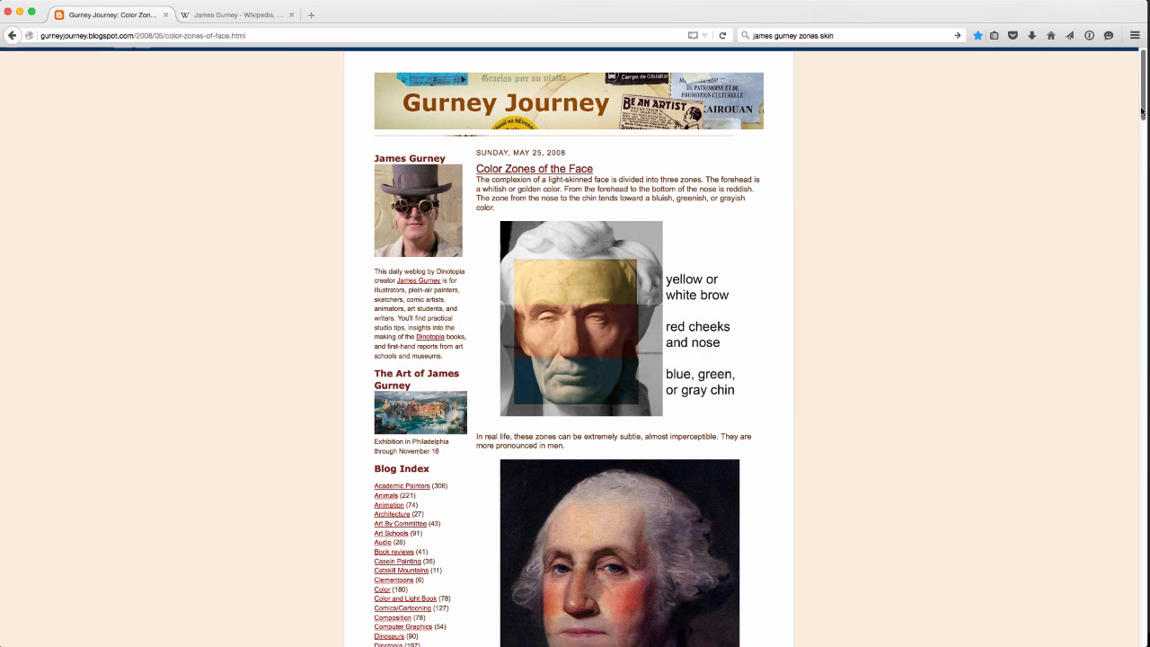
Scroll through the Gurney Journey 'Color Zones of the Face' post's portrait examples.
scroll("down", 3)
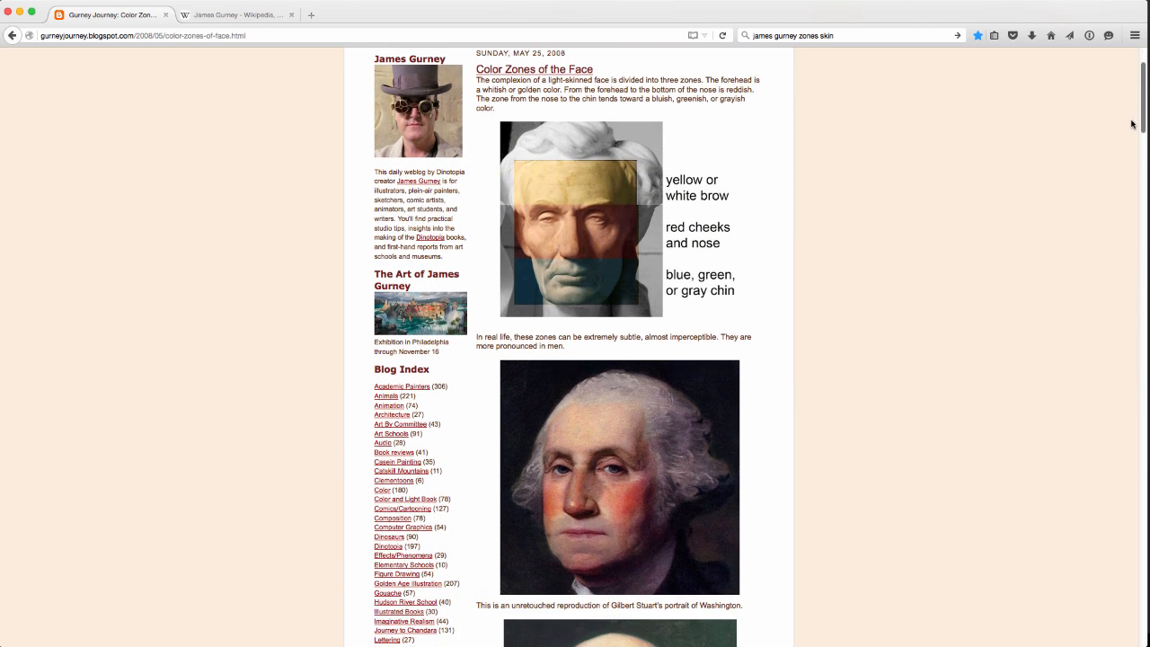
scroll("down", 3)
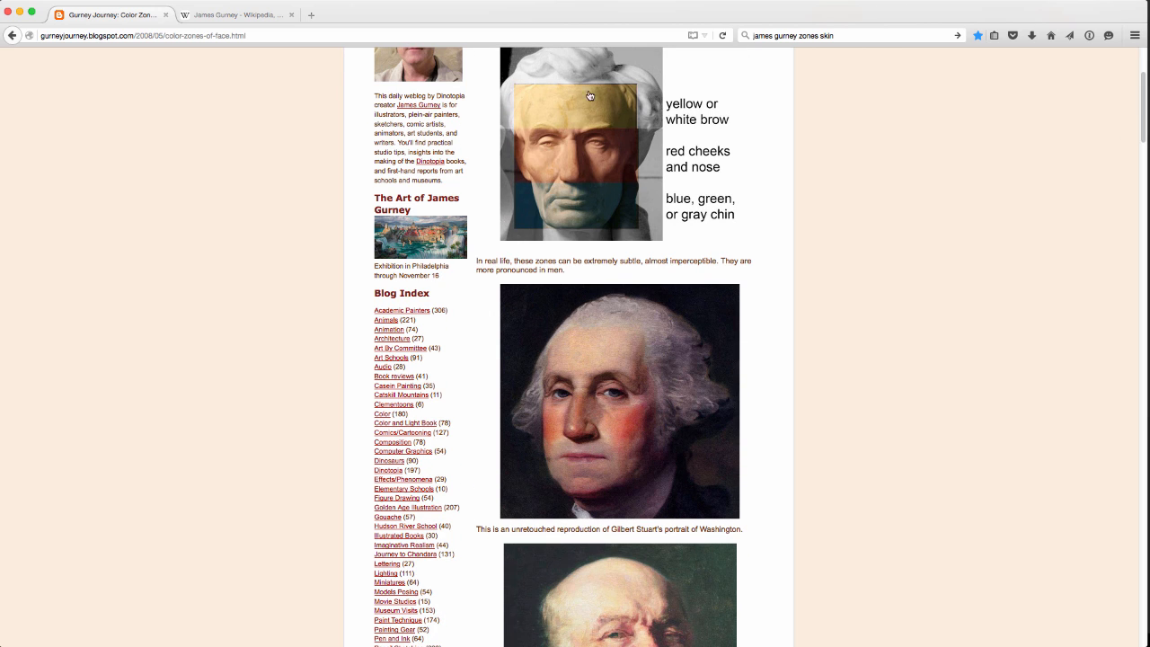
mouse_move(630, 192)
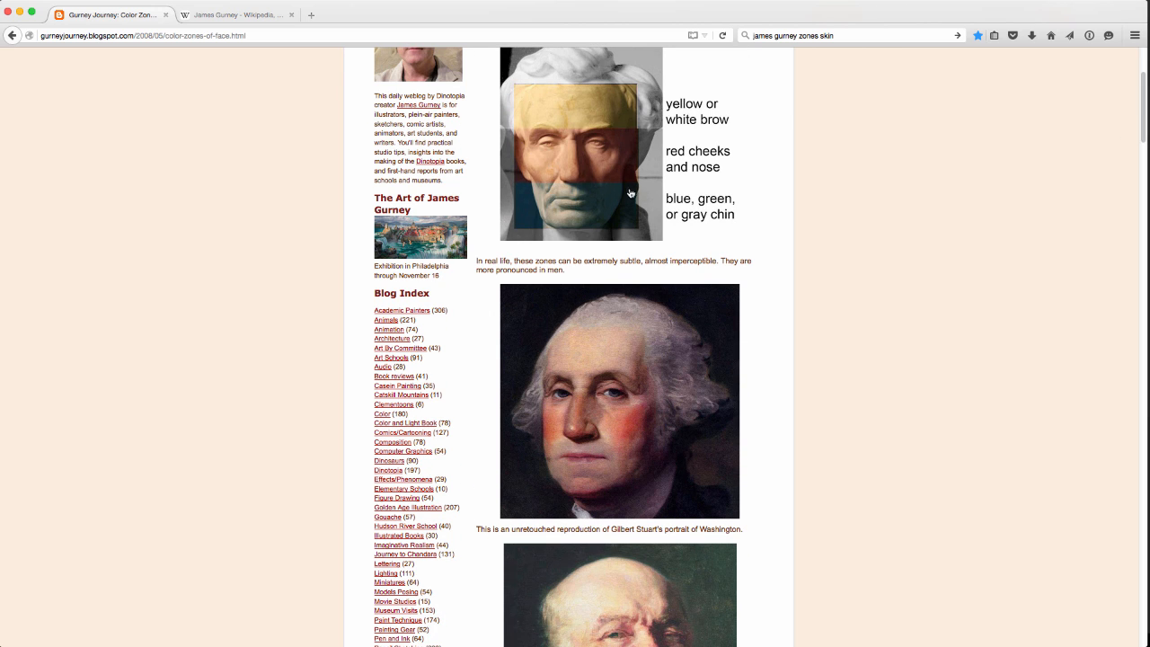
mouse_move(1089, 246)
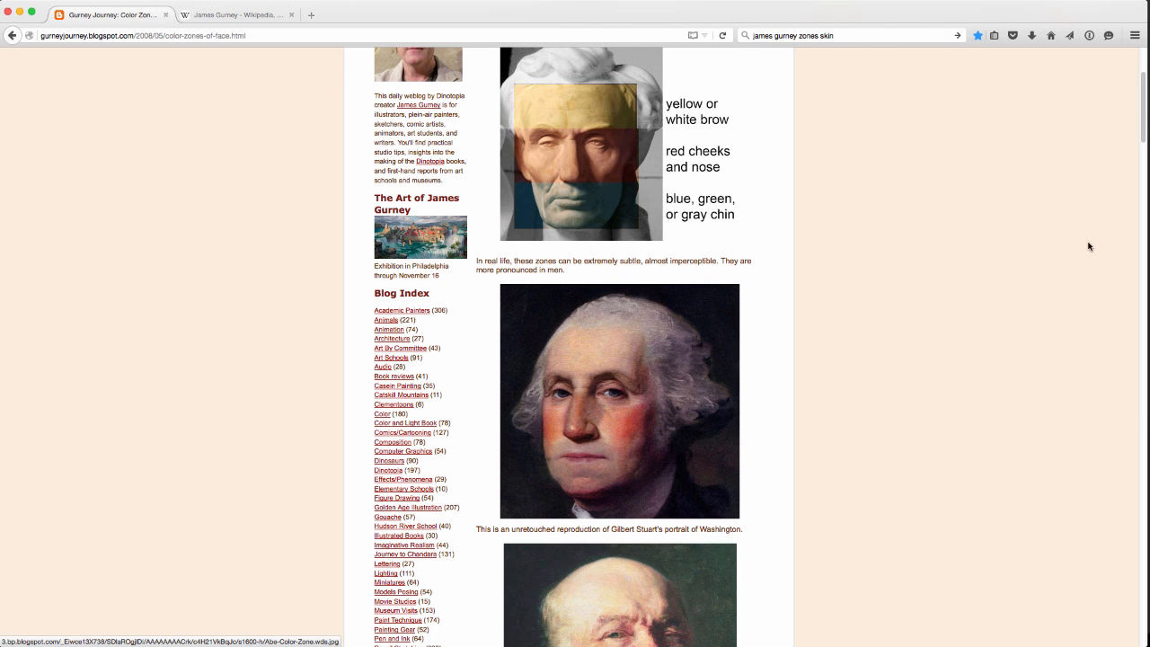
scroll("down", 3)
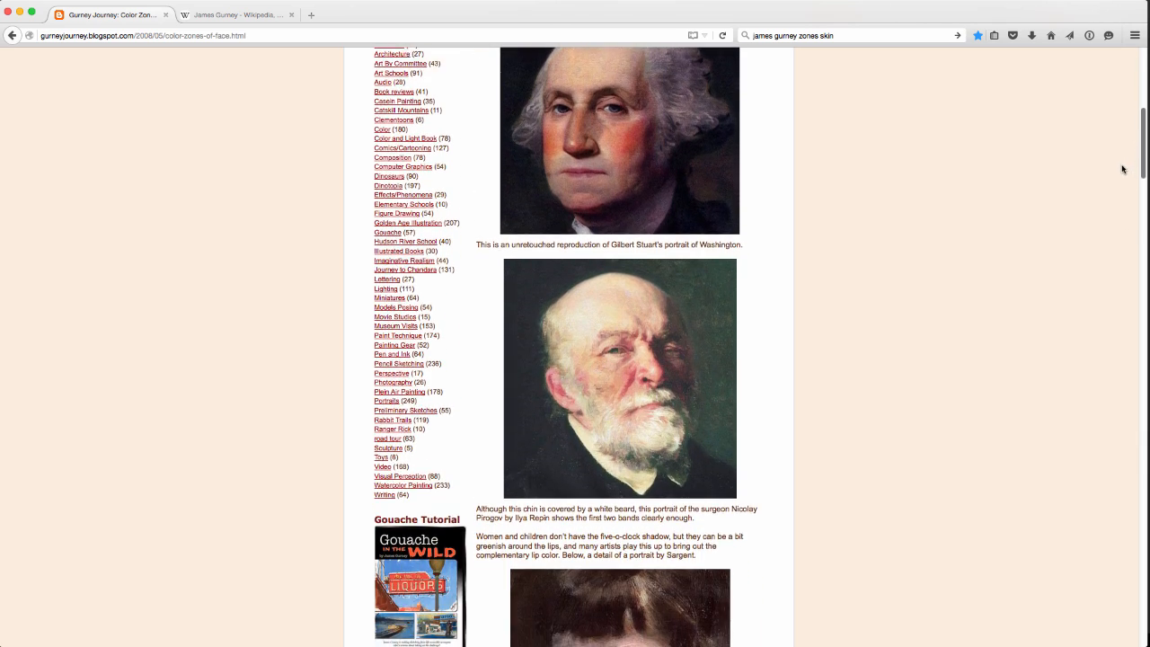
scroll("down", 3)
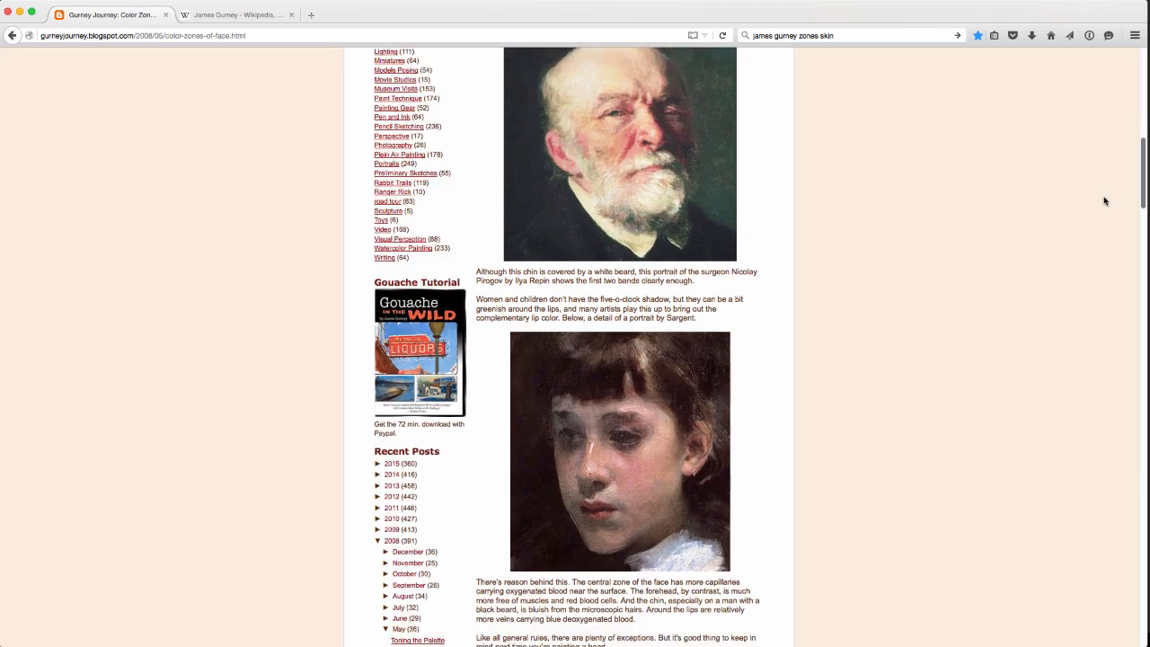
scroll("down", 3)
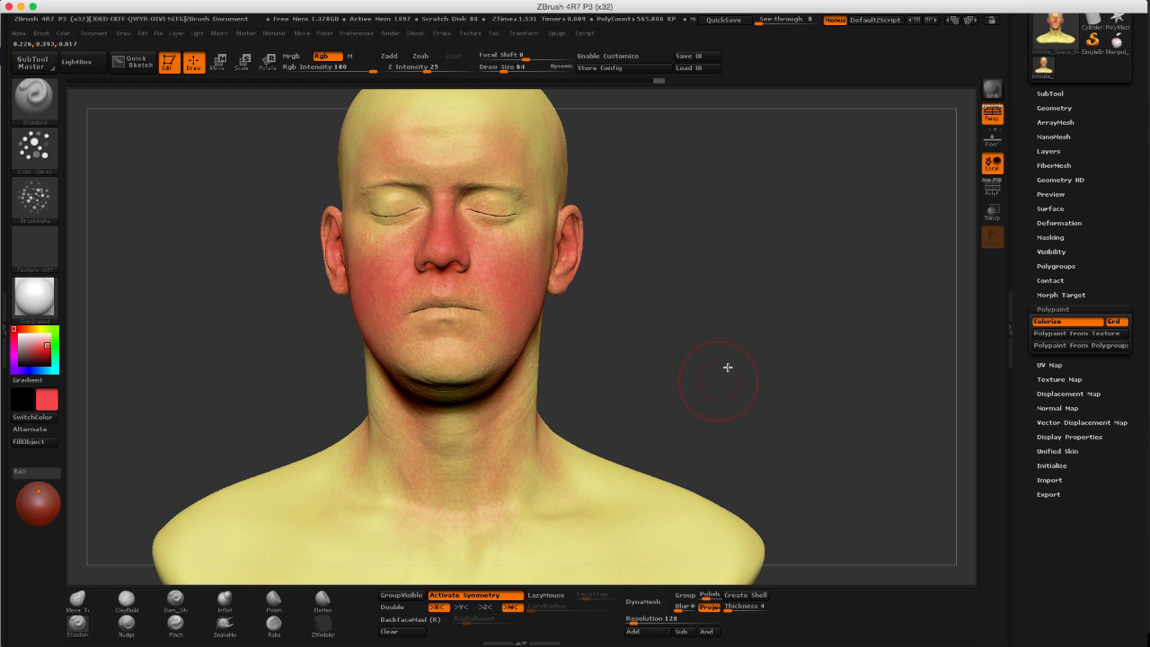
Orbit the bust through a three-quarter view until the flat base underside faces the camera.
left_click_drag(727, 366, 466, 222)
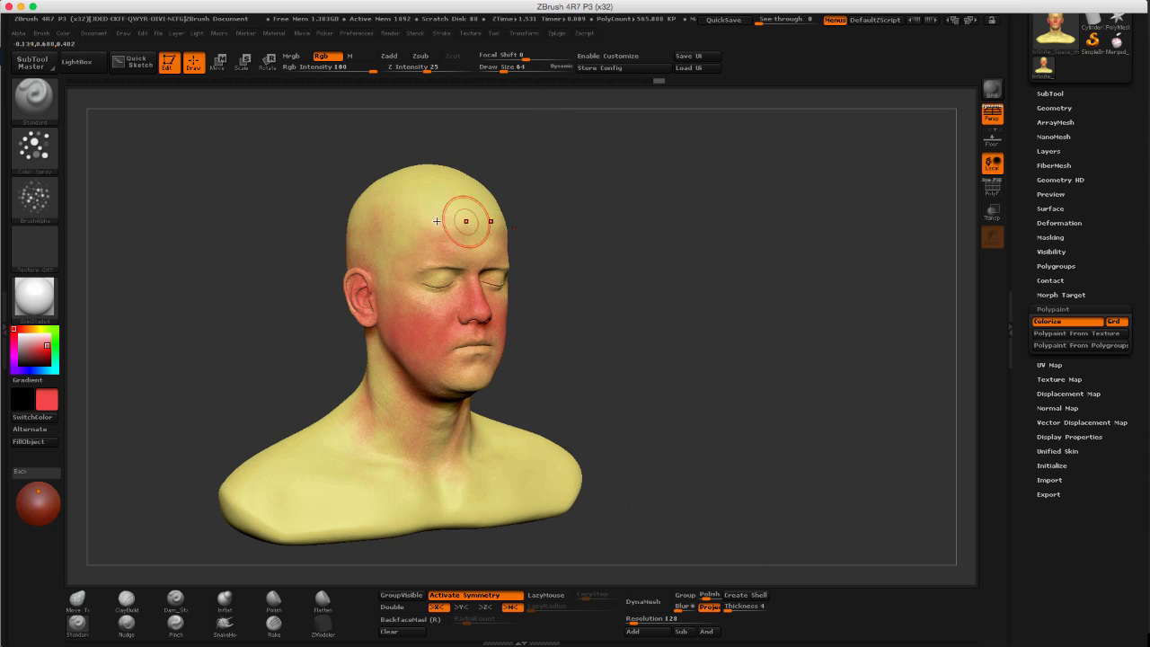
left_click_drag(467, 222, 381, 253)
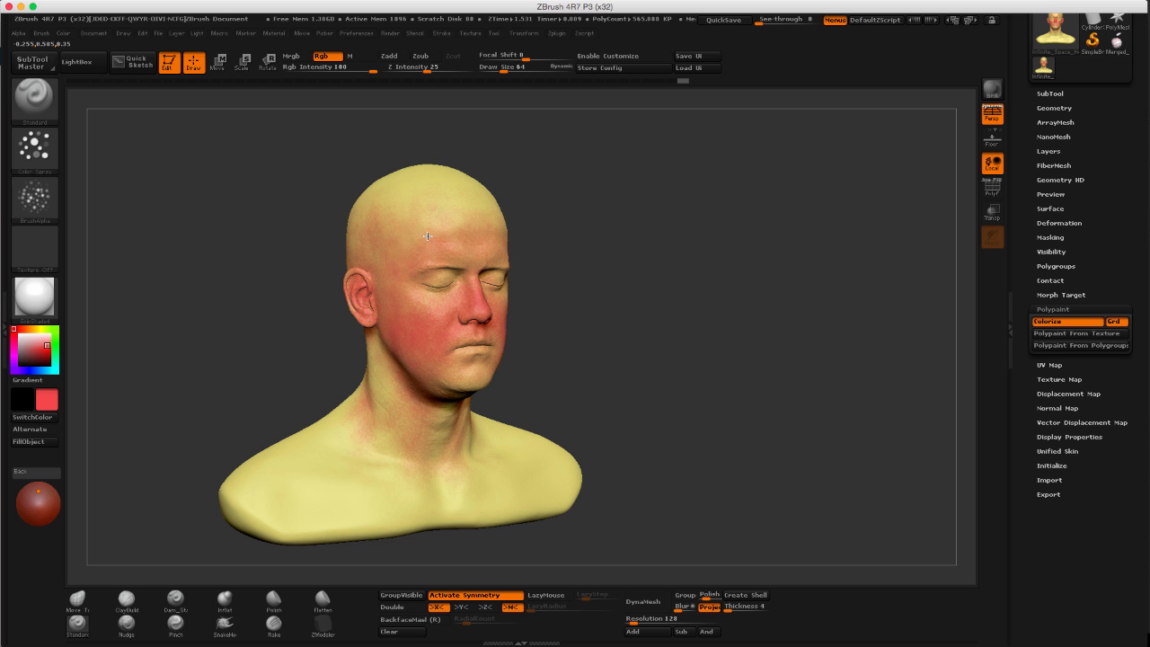
left_click_drag(427, 236, 548, 218)
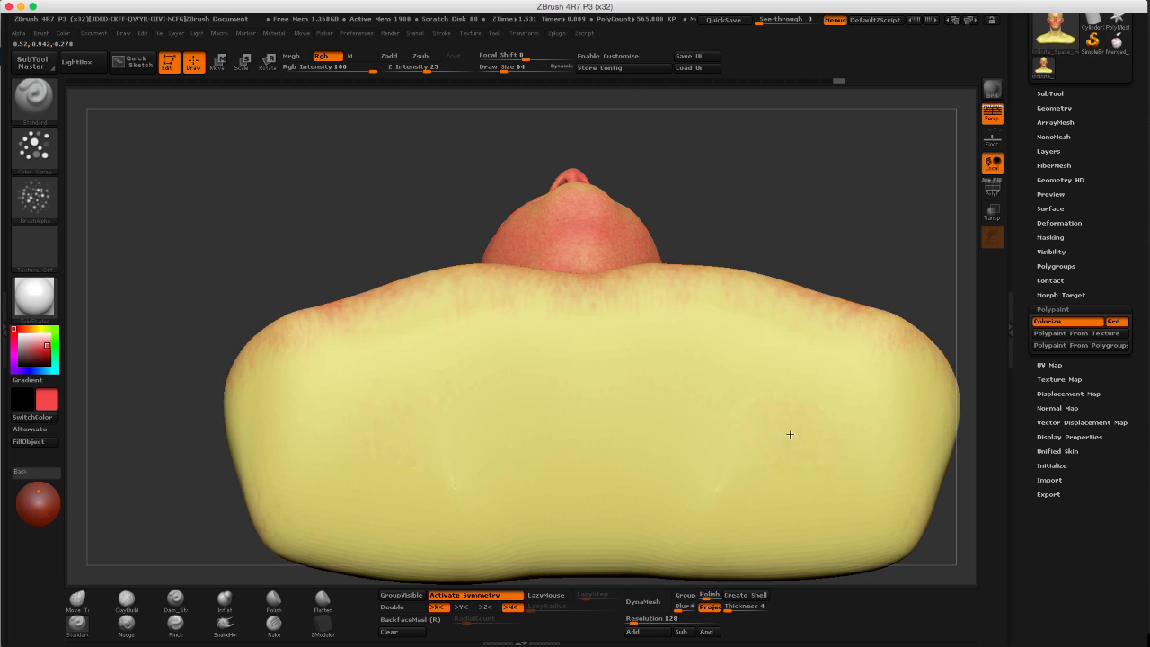
Dab and drag red patches onto the base bottom, then build a blue patch between them.
left_click(808, 415)
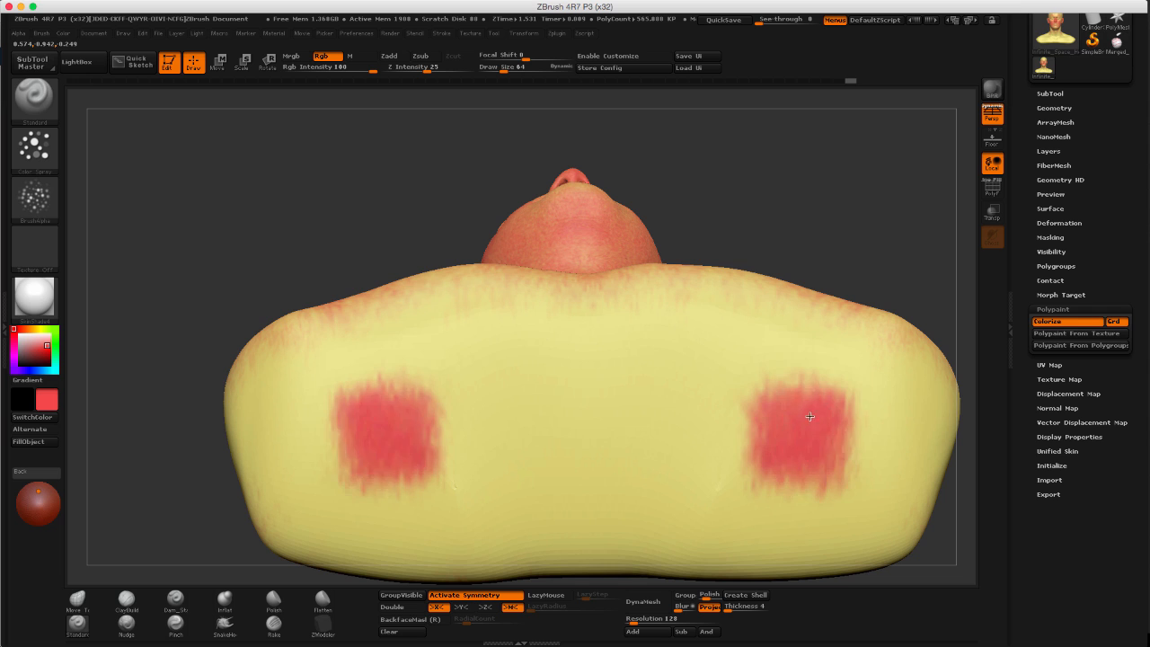
left_click_drag(809, 417, 828, 423)
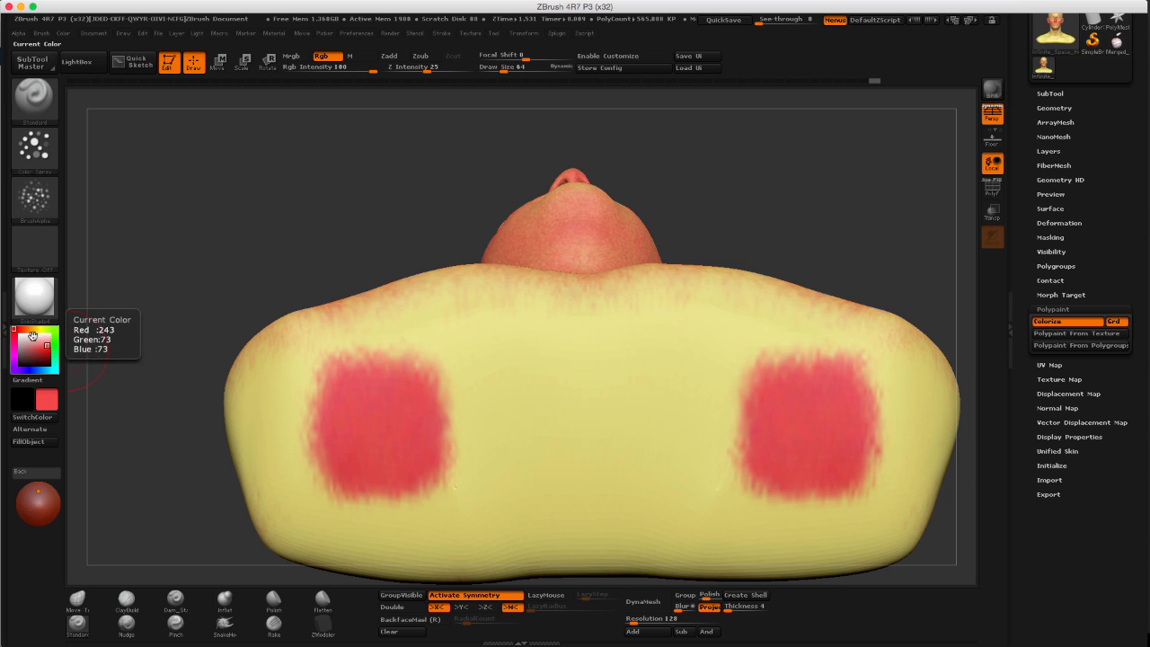
mouse_move(45, 346)
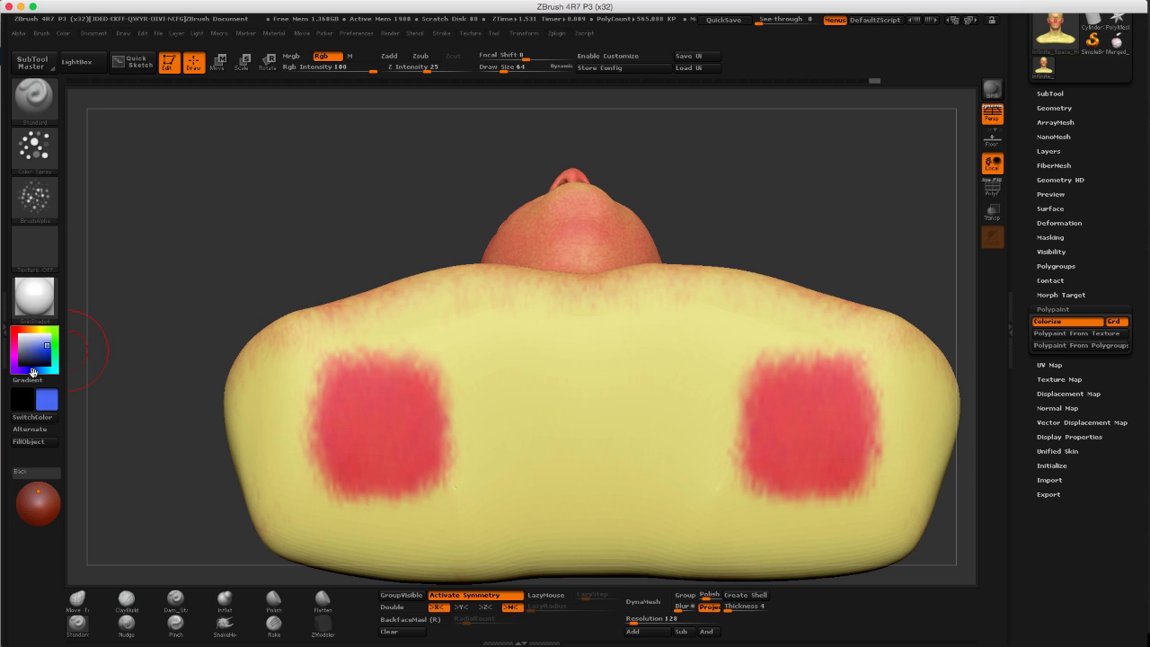
left_click(595, 436)
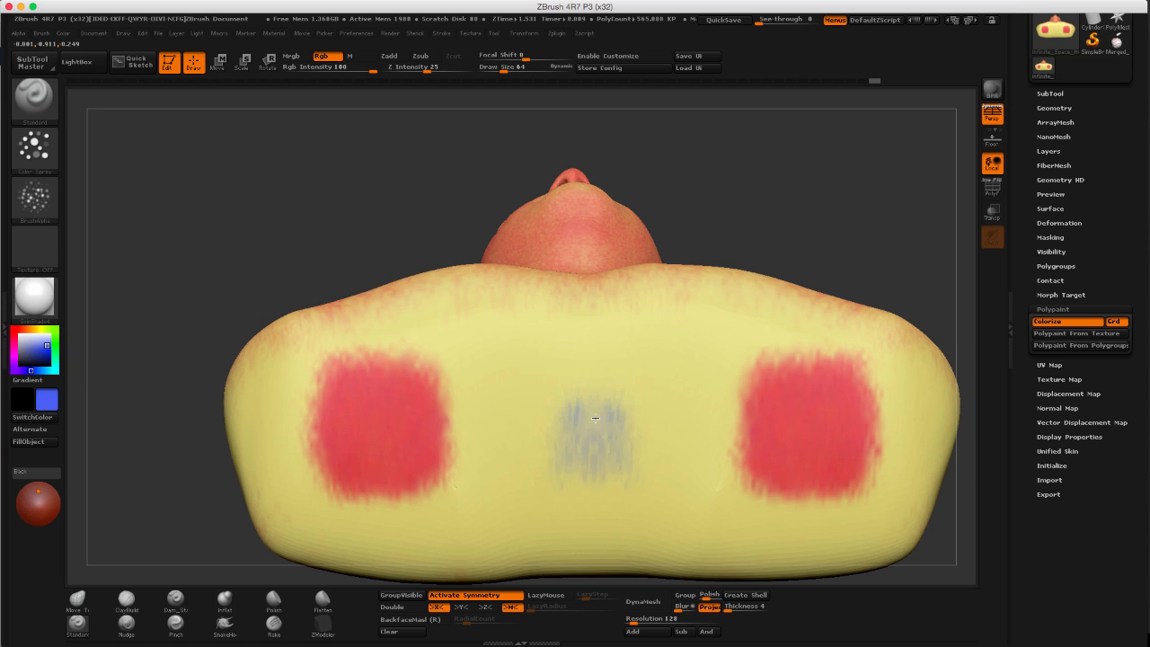
left_click(611, 415)
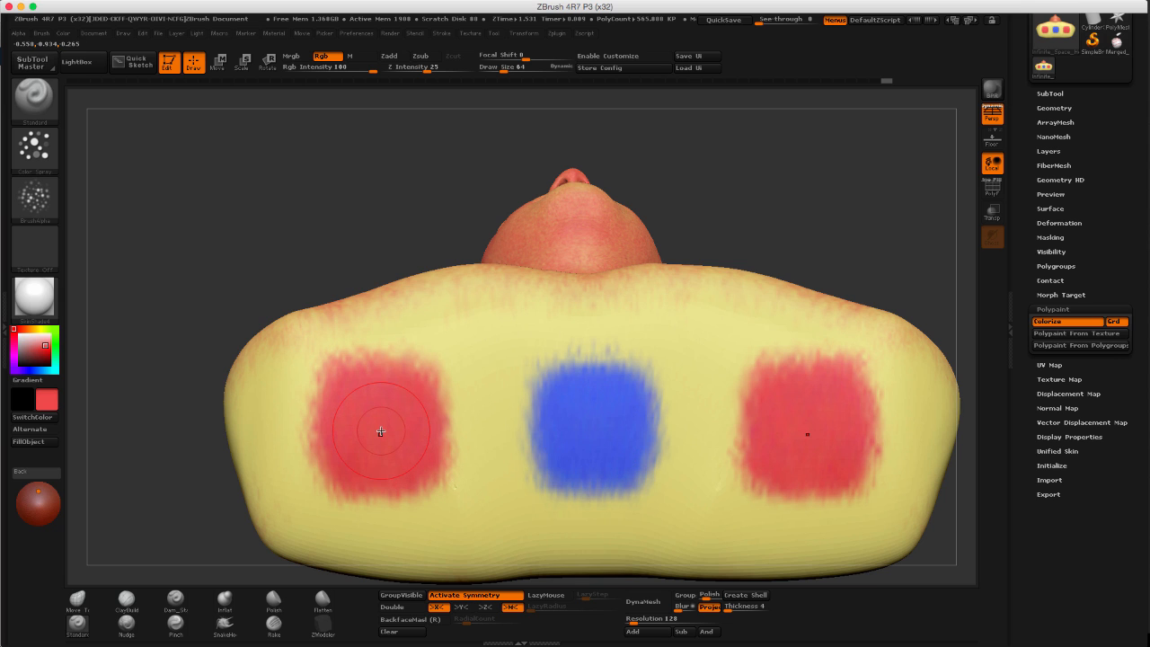
mouse_move(611, 227)
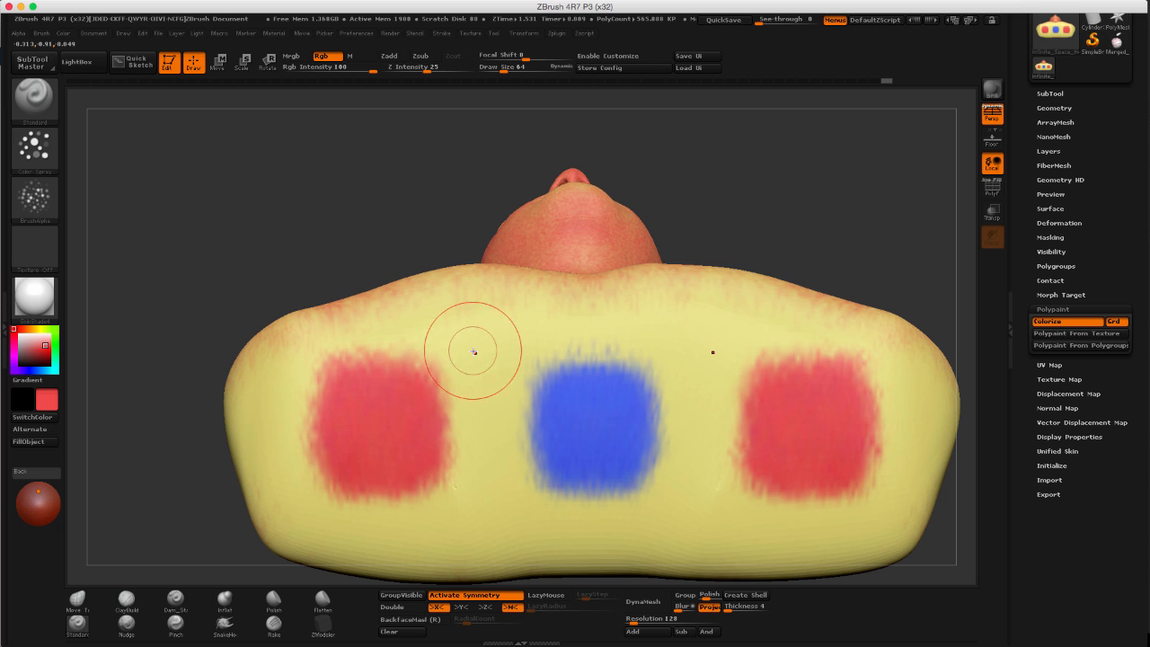
mouse_move(791, 177)
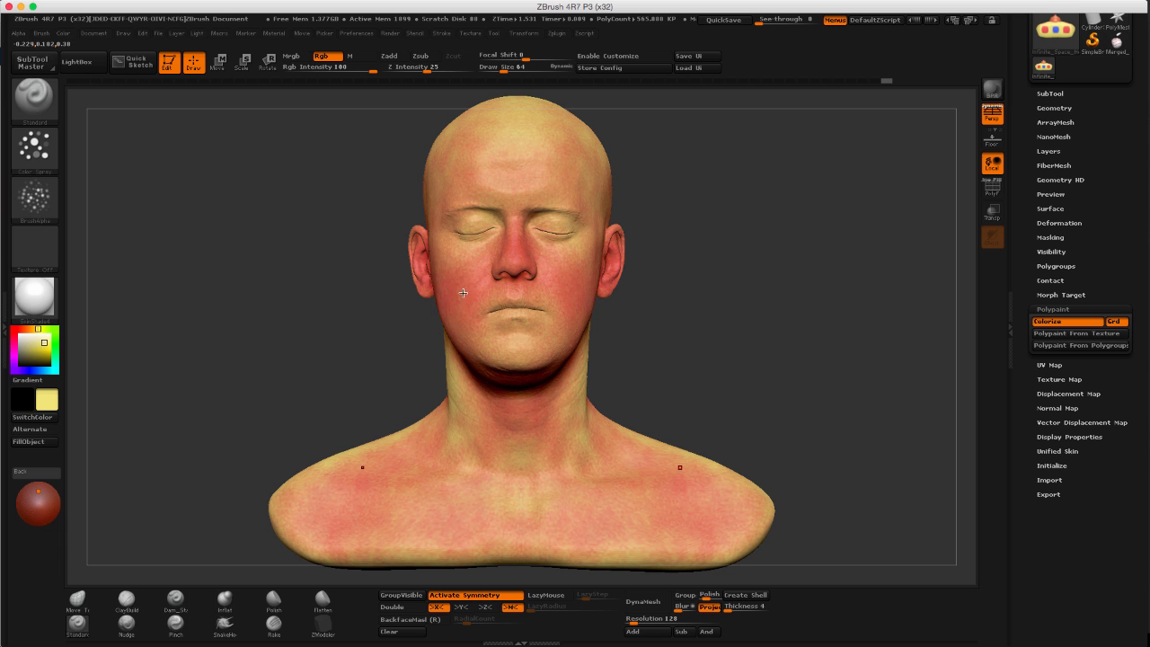
mouse_move(467, 164)
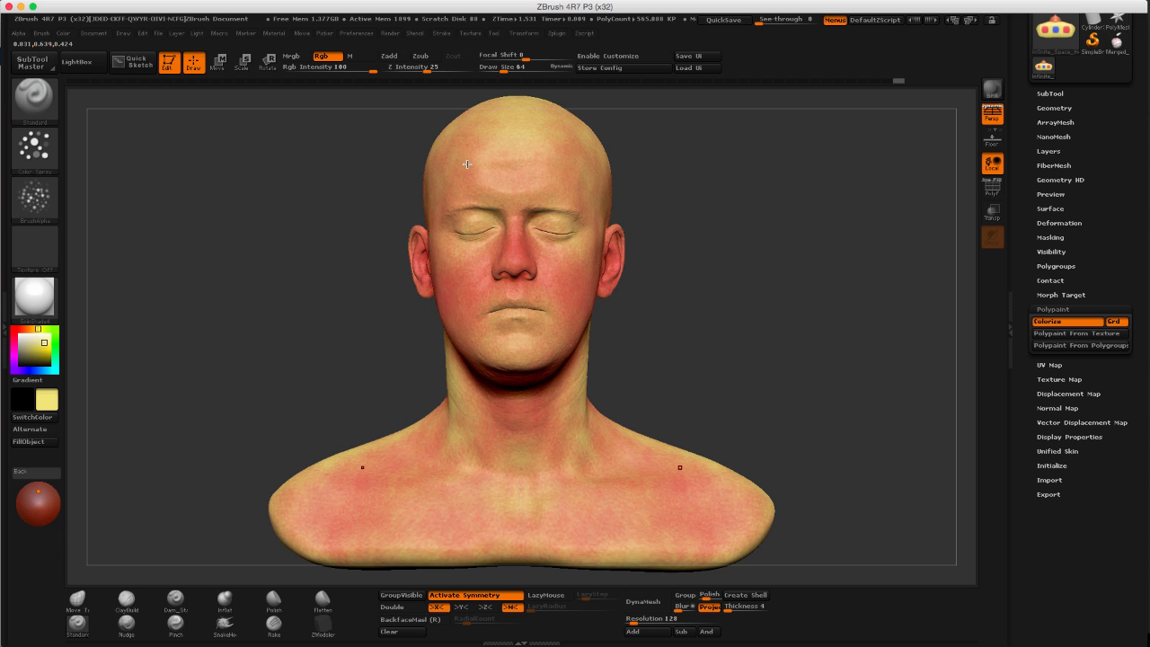
Brush yellow across the forehead, spread blue over the chin, and orbit to check it from below.
left_click_drag(467, 164, 744, 209)
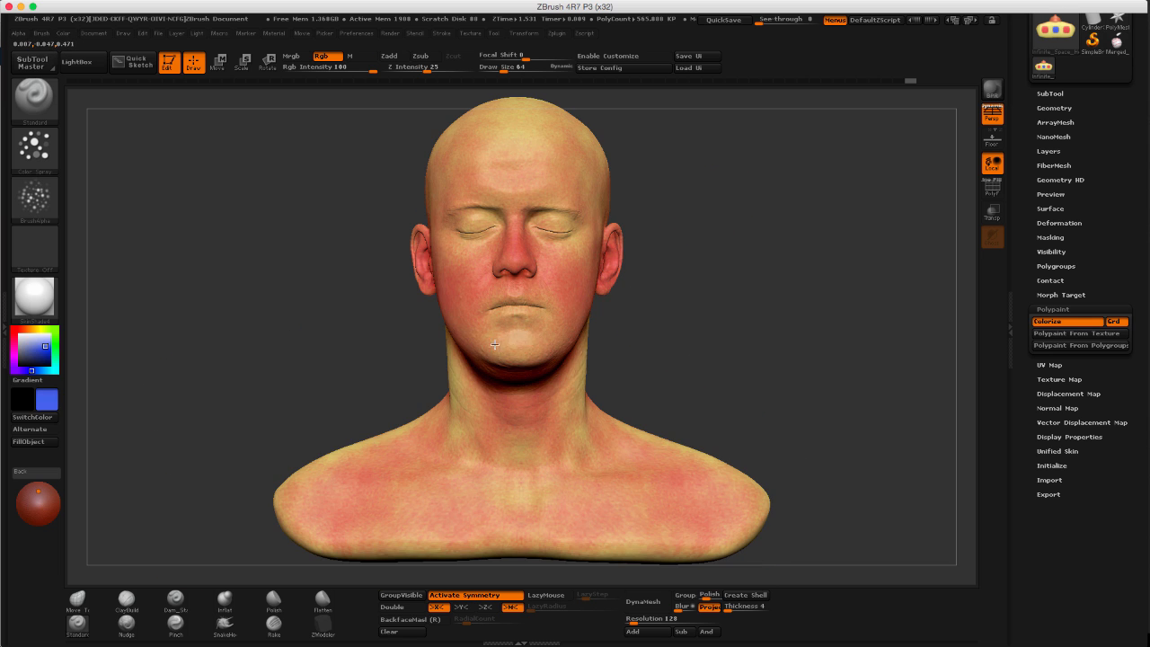
left_click(525, 336)
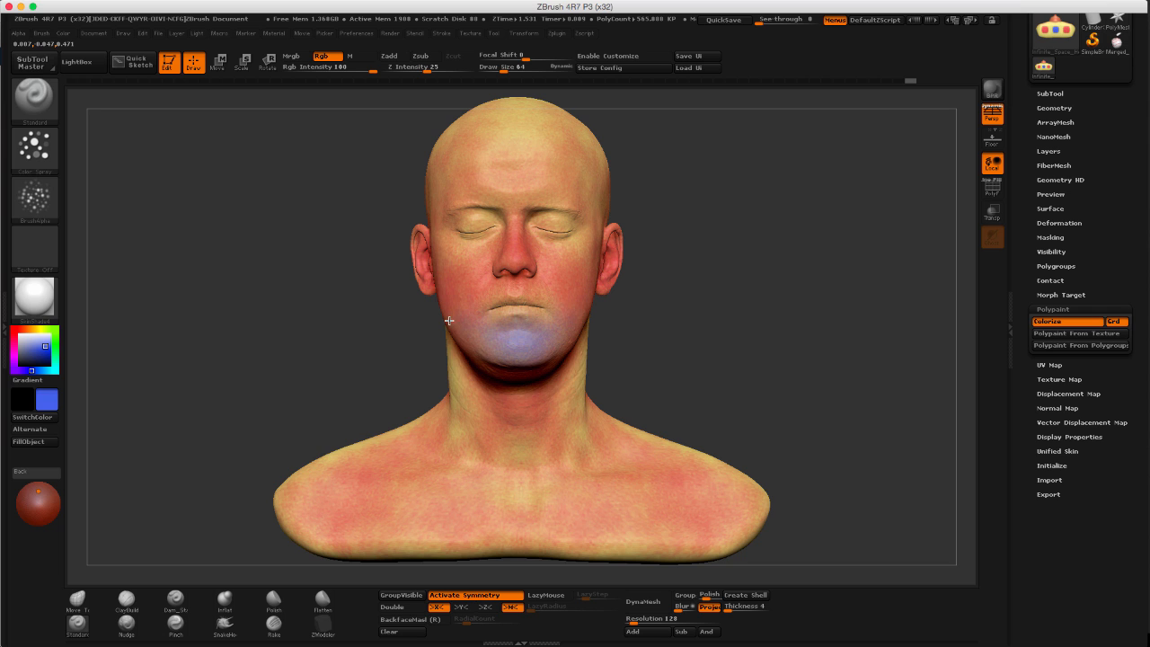
left_click_drag(449, 320, 500, 368)
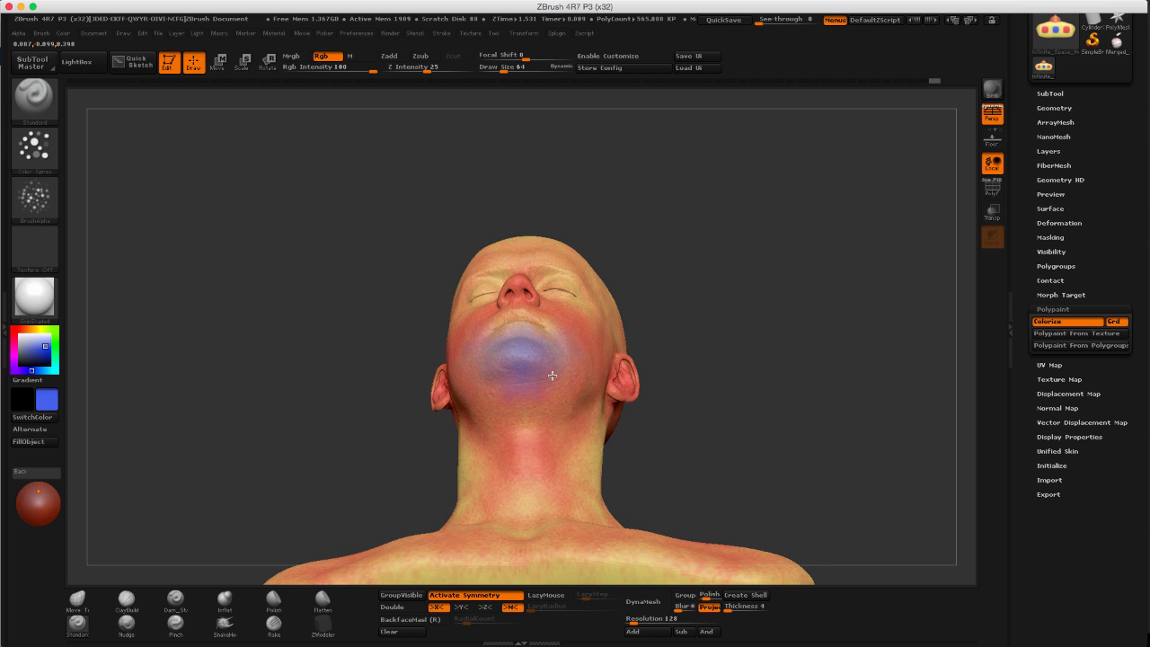
left_click_drag(552, 375, 733, 349)
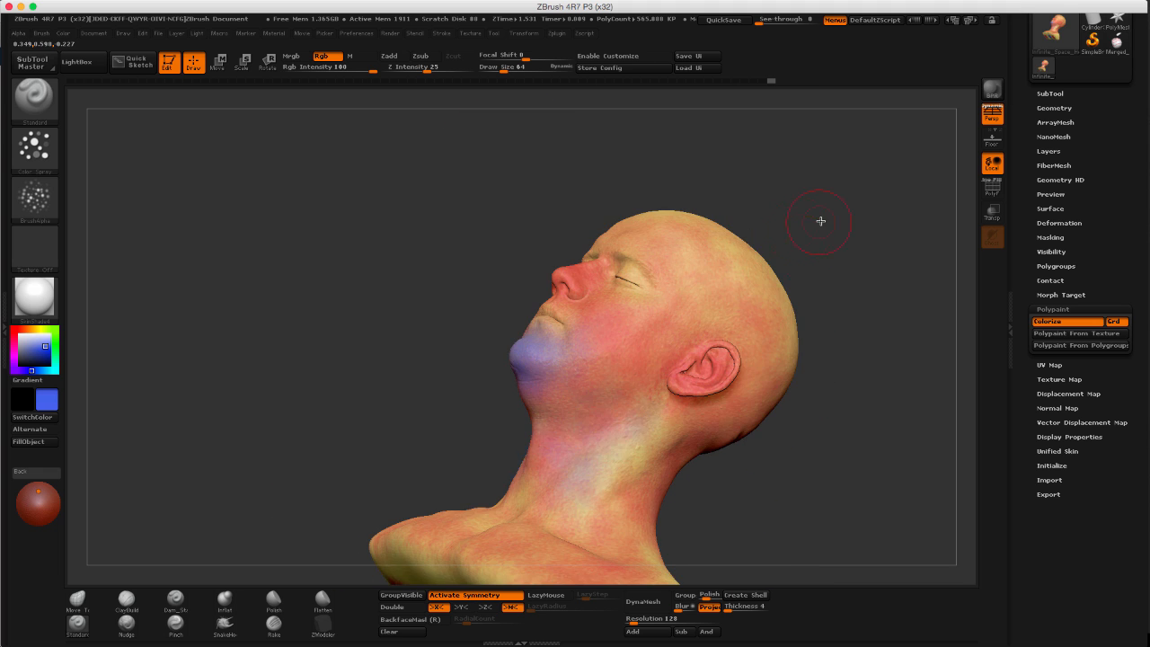
left_click_drag(820, 221, 821, 275)
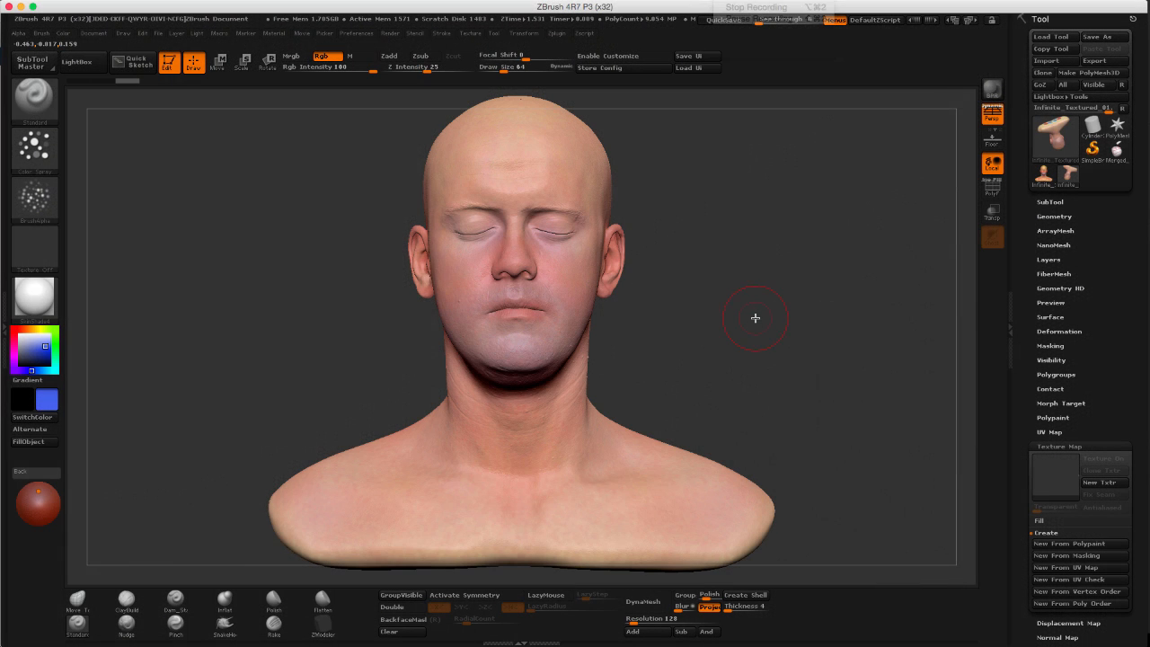
mouse_move(750, 314)
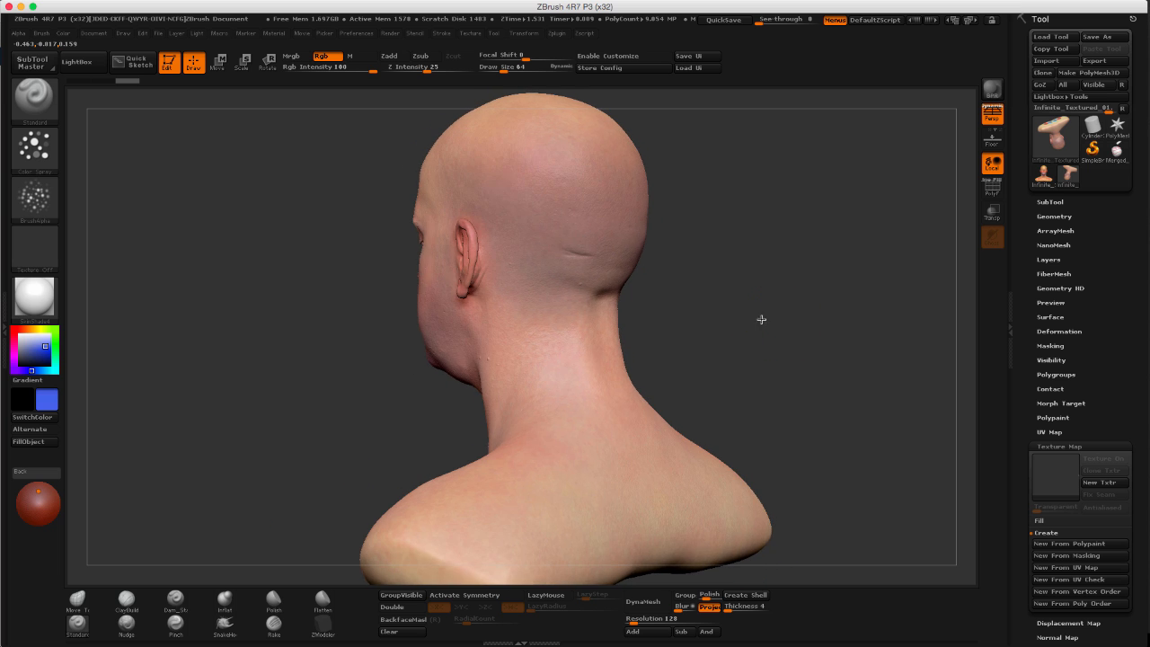
Orbit the bust to the back, side profile and front to review the blended skin tones.
left_click_drag(762, 319, 726, 318)
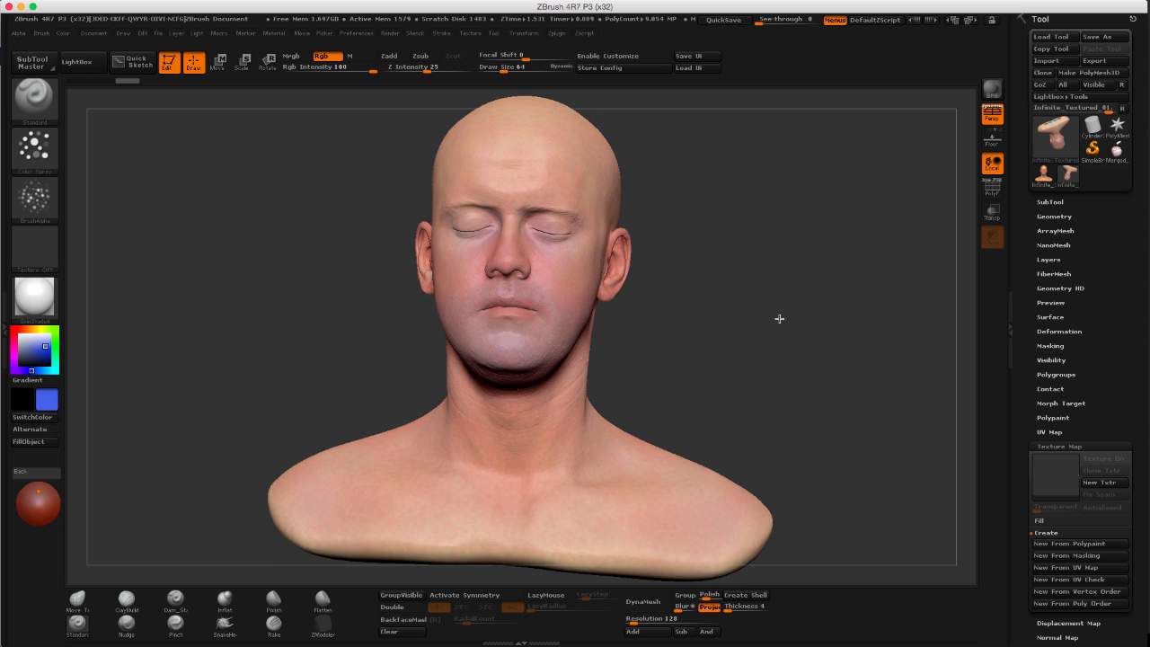
left_click_drag(779, 318, 775, 318)
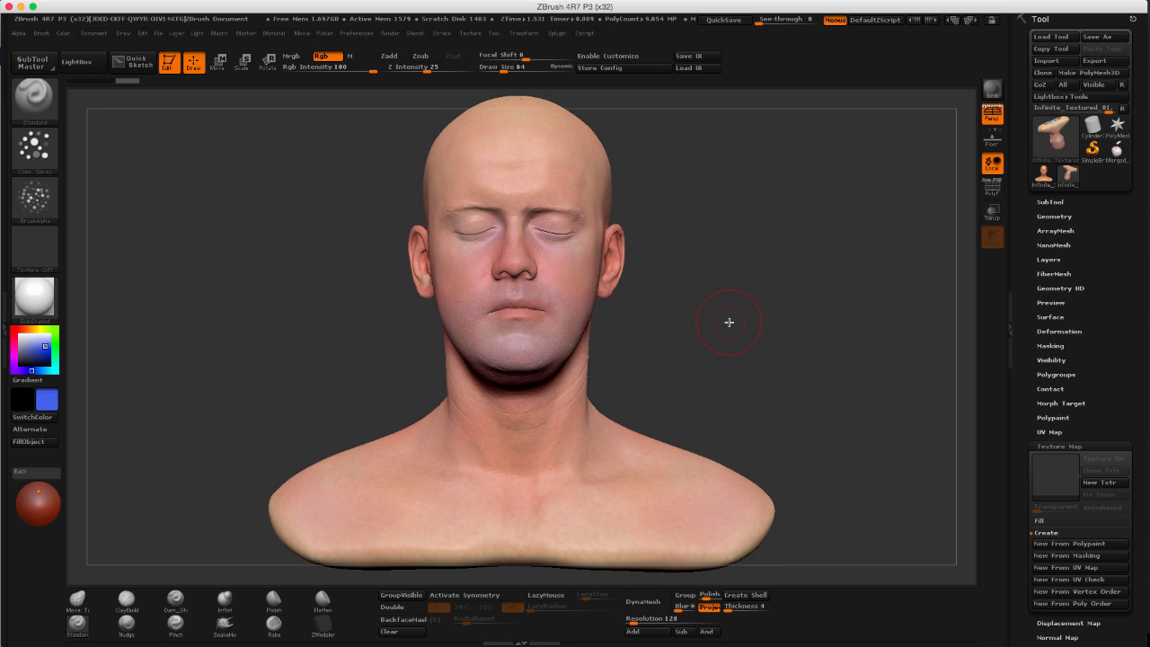
left_click_drag(729, 322, 766, 321)
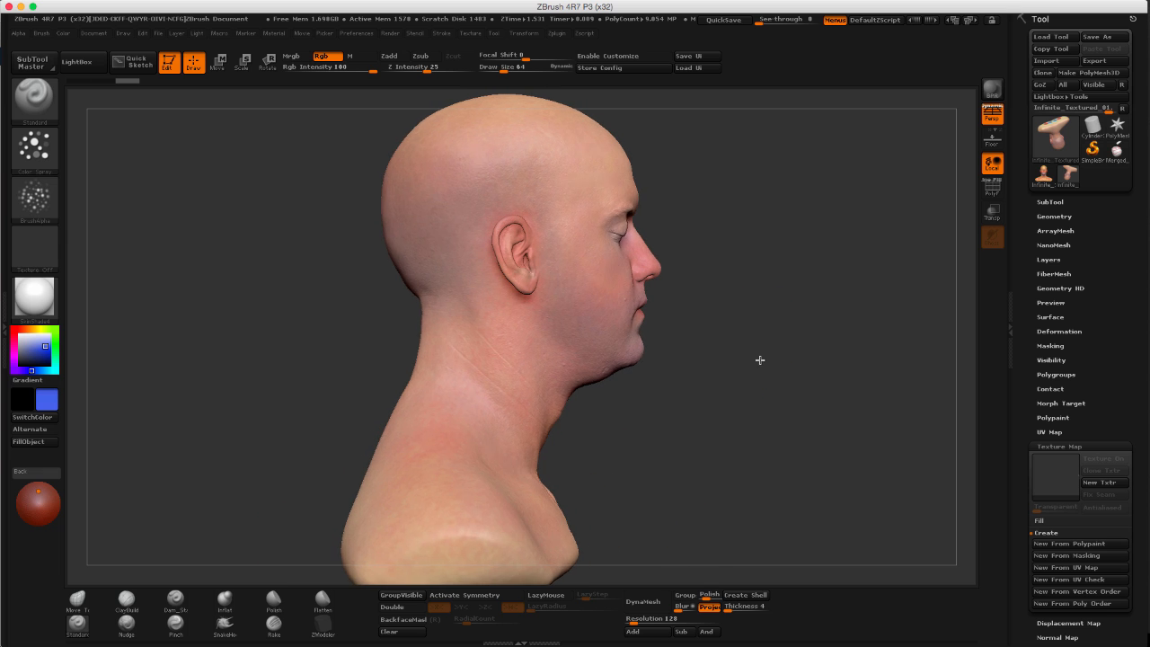
left_click_drag(758, 360, 740, 371)
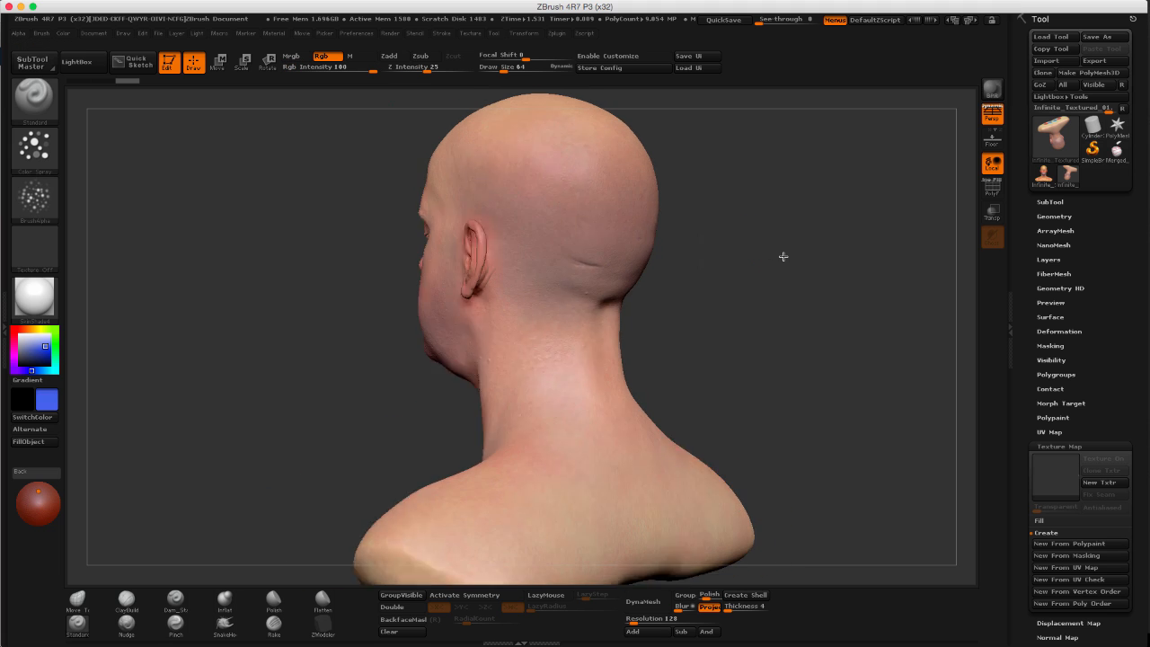
left_click_drag(781, 256, 755, 268)
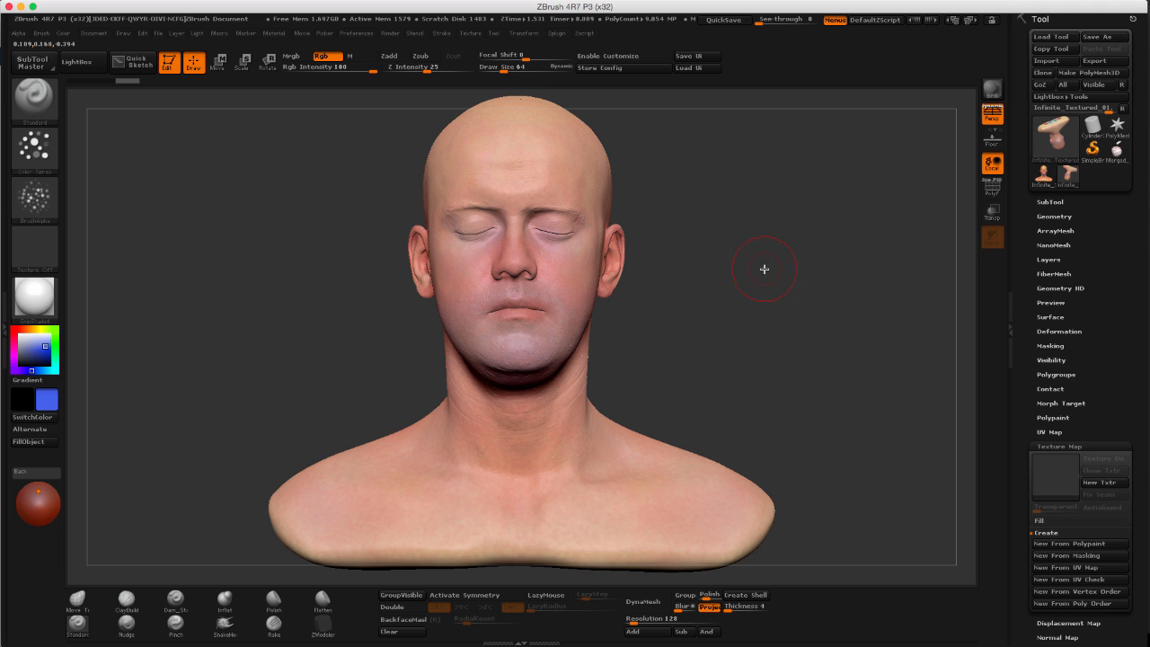
mouse_move(742, 257)
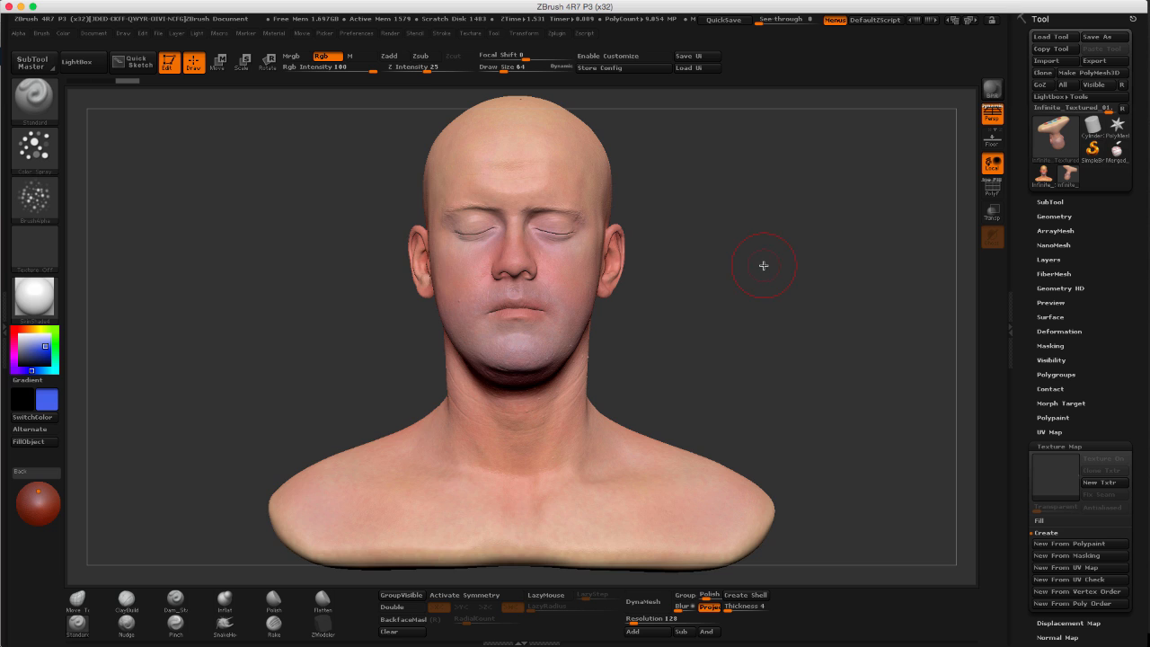
left_click_drag(763, 265, 753, 270)
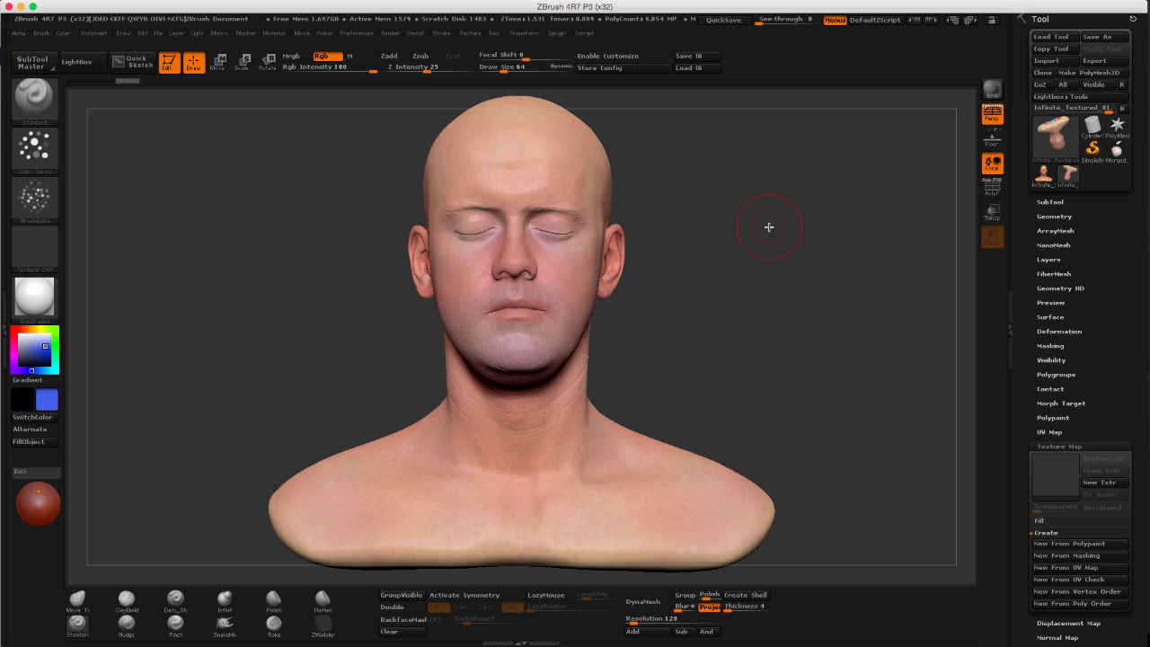
mouse_move(750, 232)
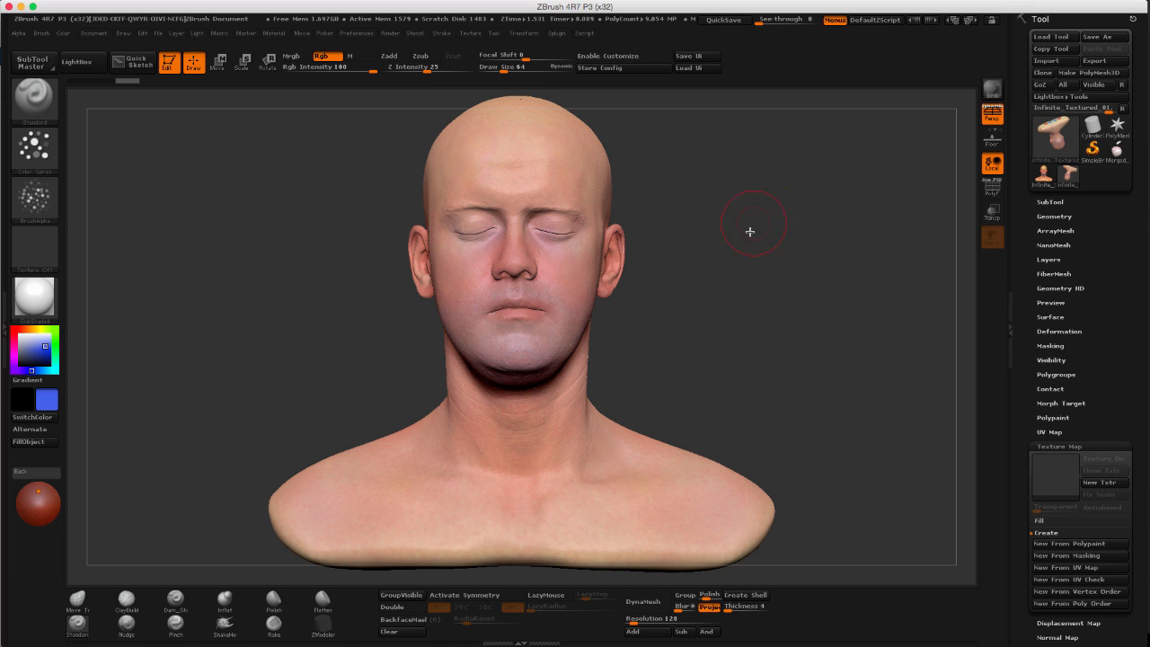
mouse_move(761, 249)
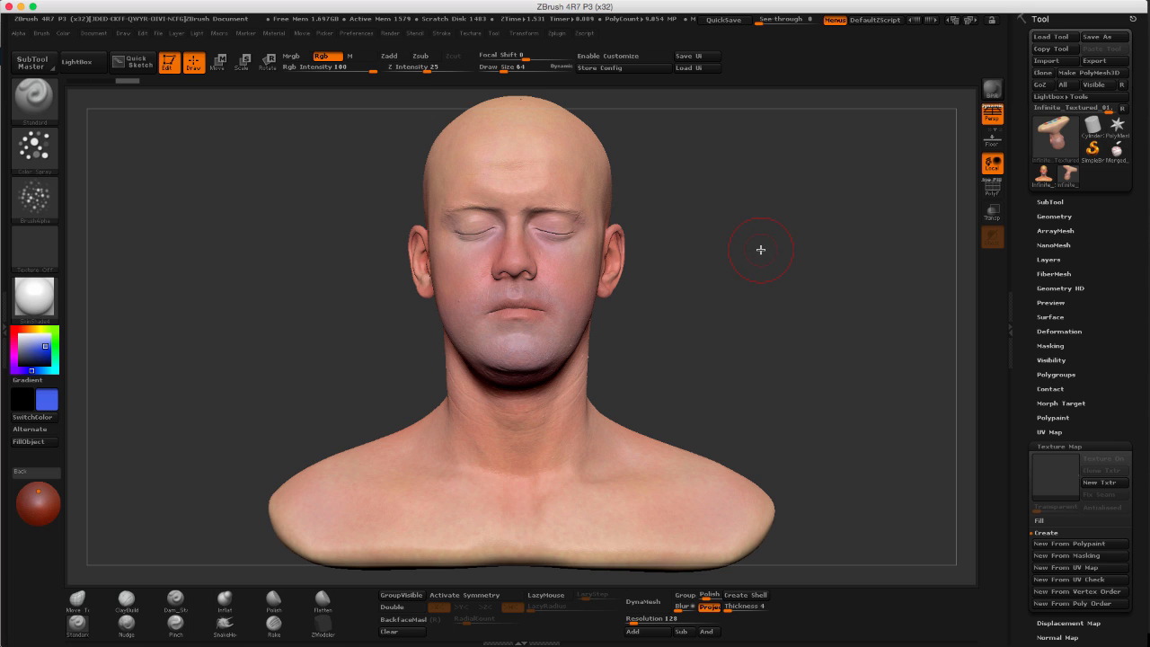